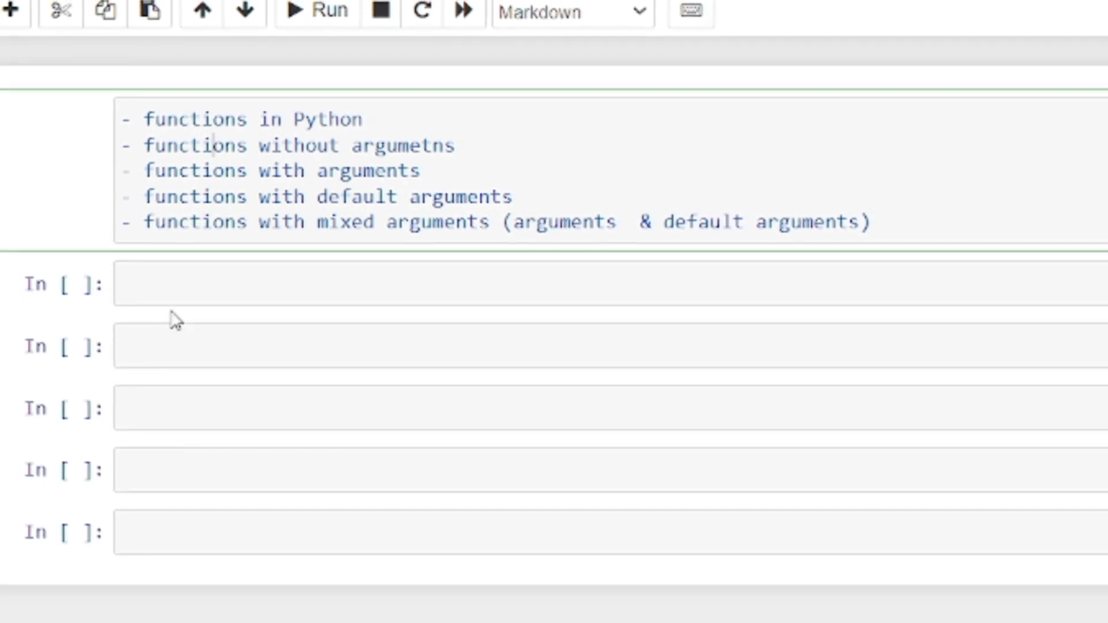
Step: Write the even_odd() header, num assignment and the if num % 2 == 0 test
text(DEF)
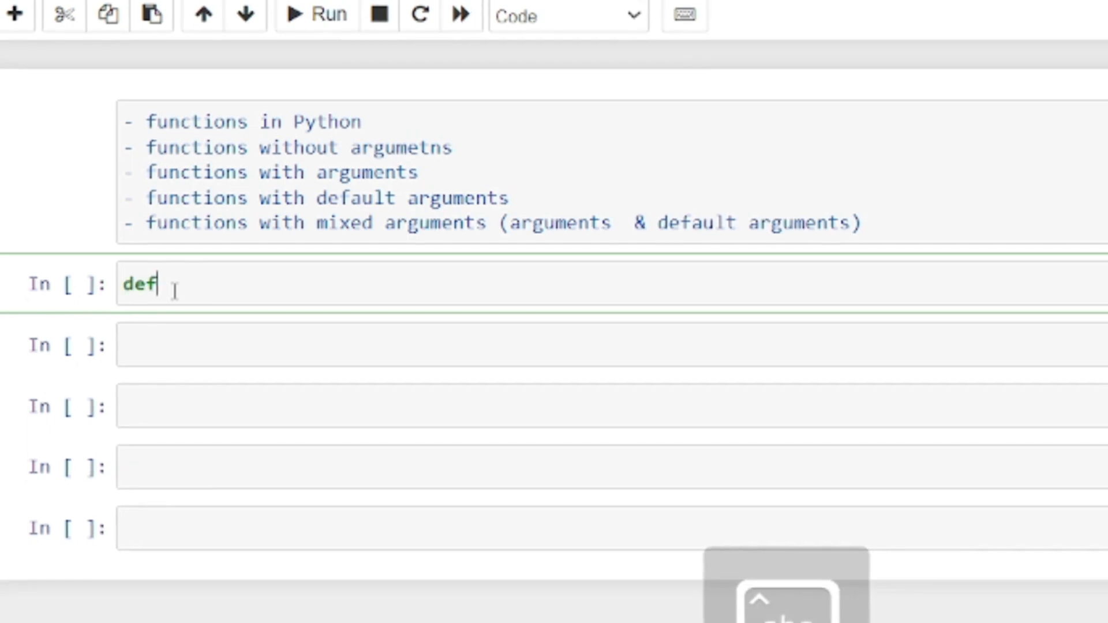
text(eve)
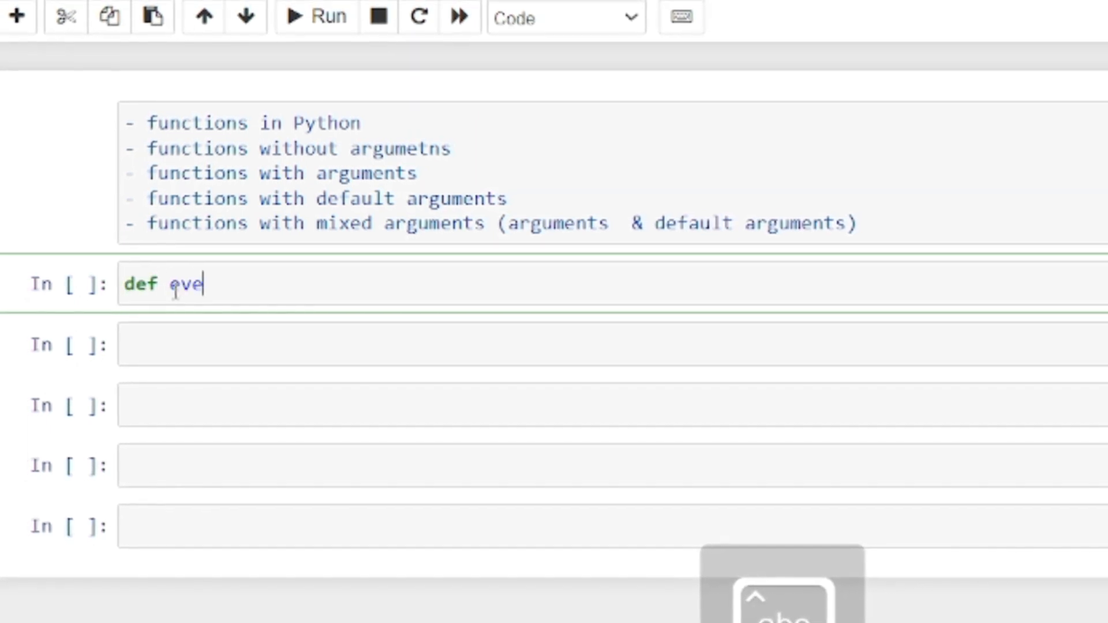
text(n_od)
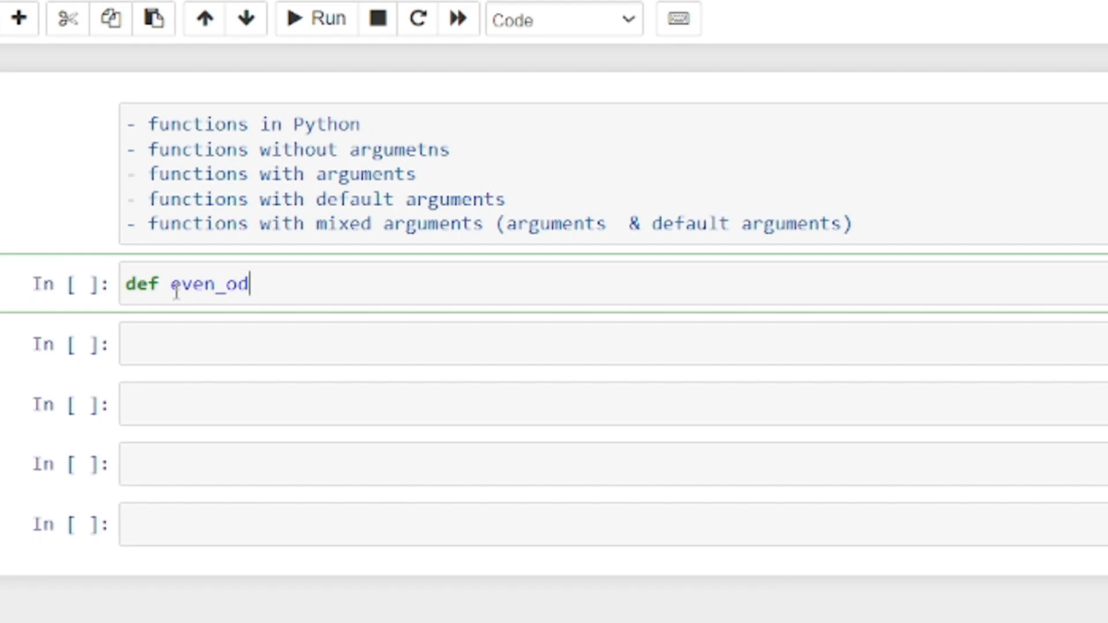
text(d():)
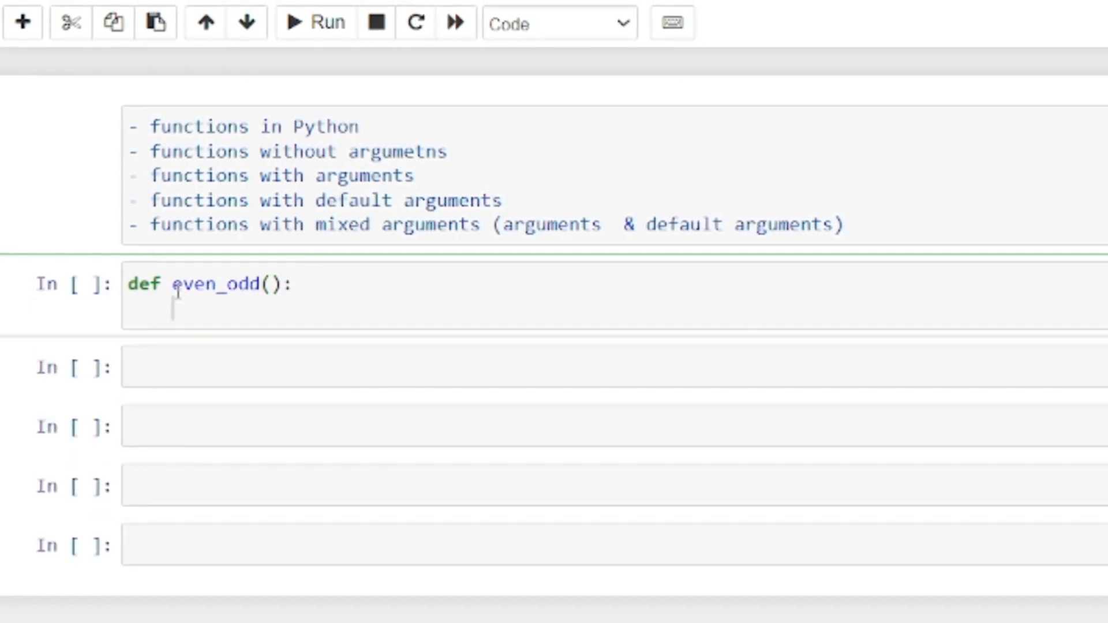
text(num = 10)
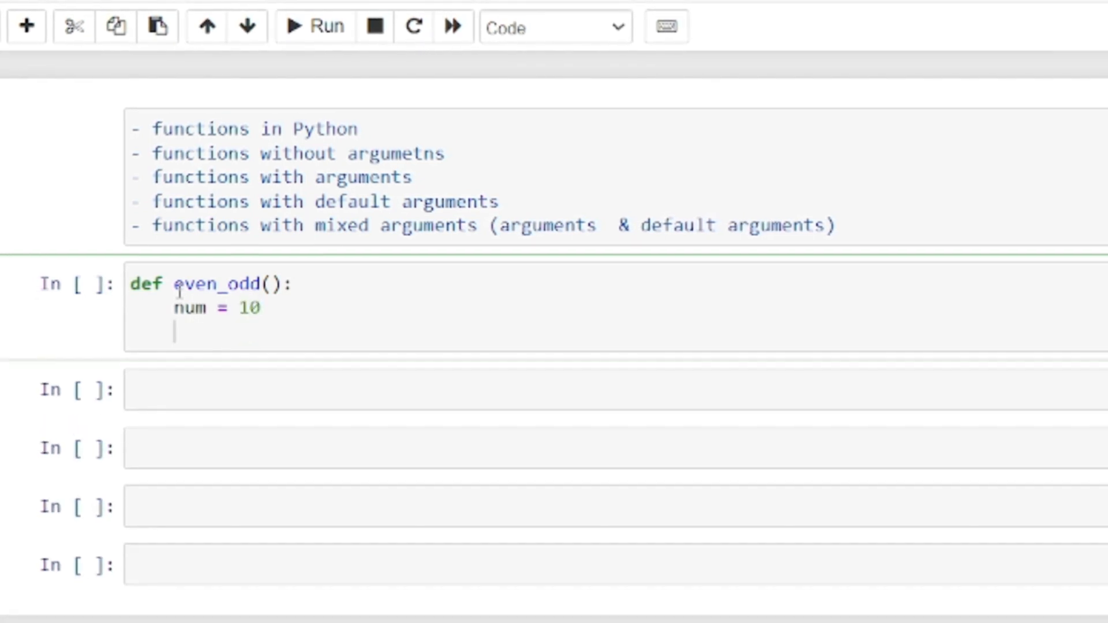
text(if num)
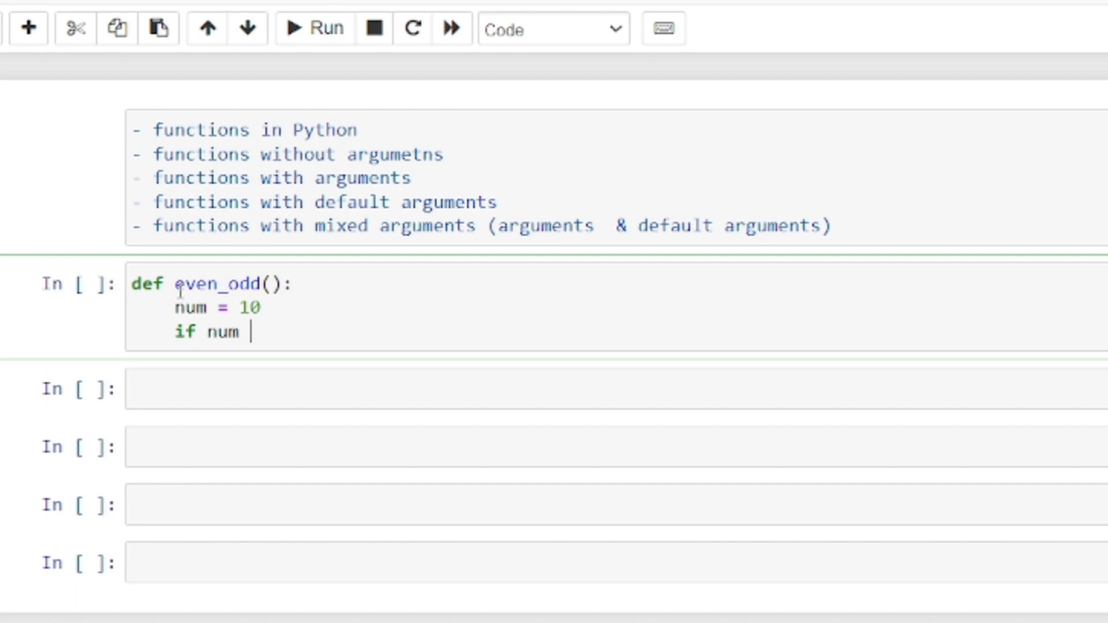
text(% 2 =)
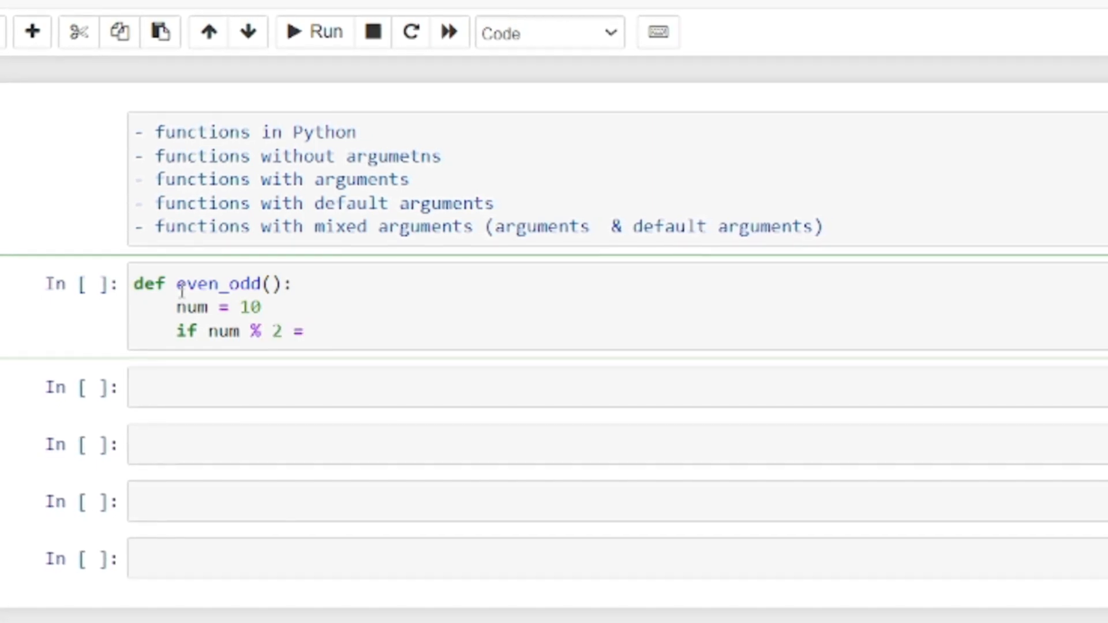
text(0:)
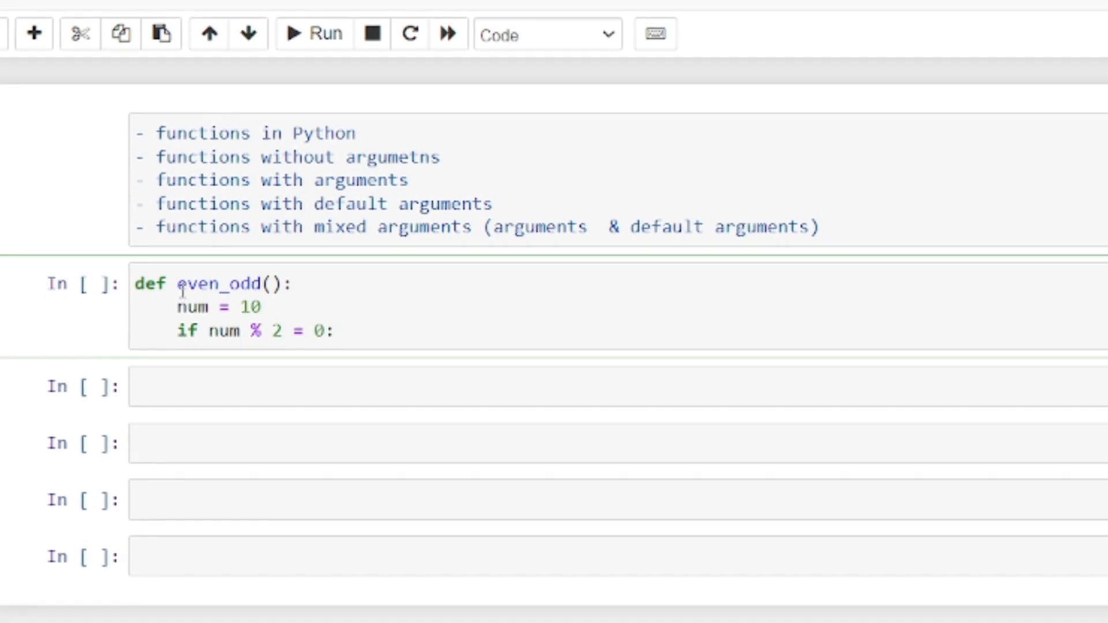
Step: Add the f-string print branches saying the given number is even or odd
text(pri)
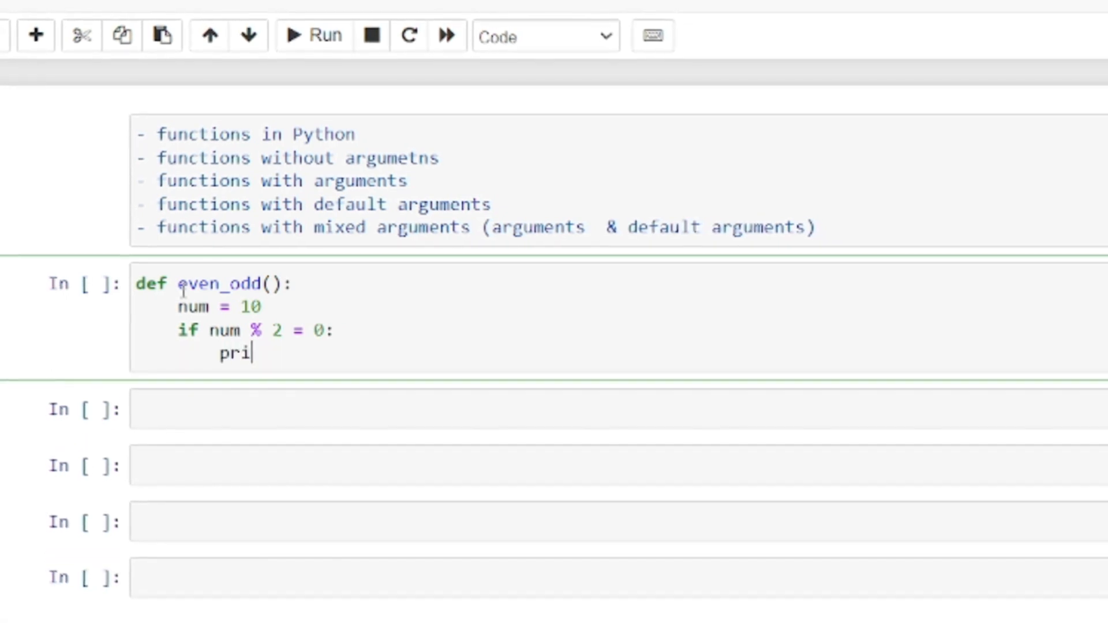
text(nt(f")
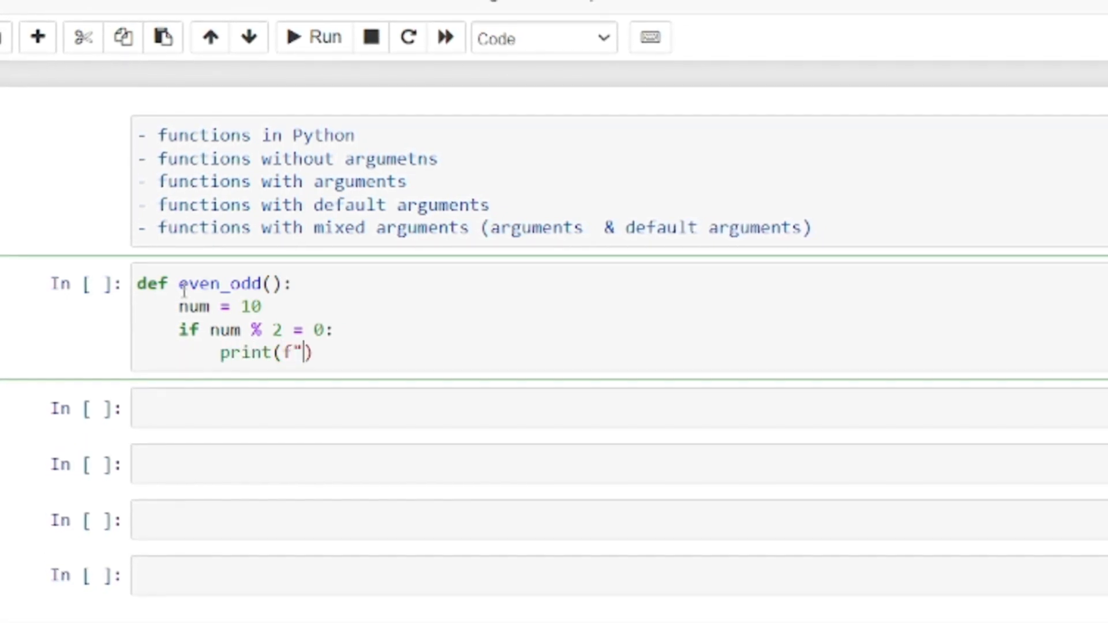
text(Given n)
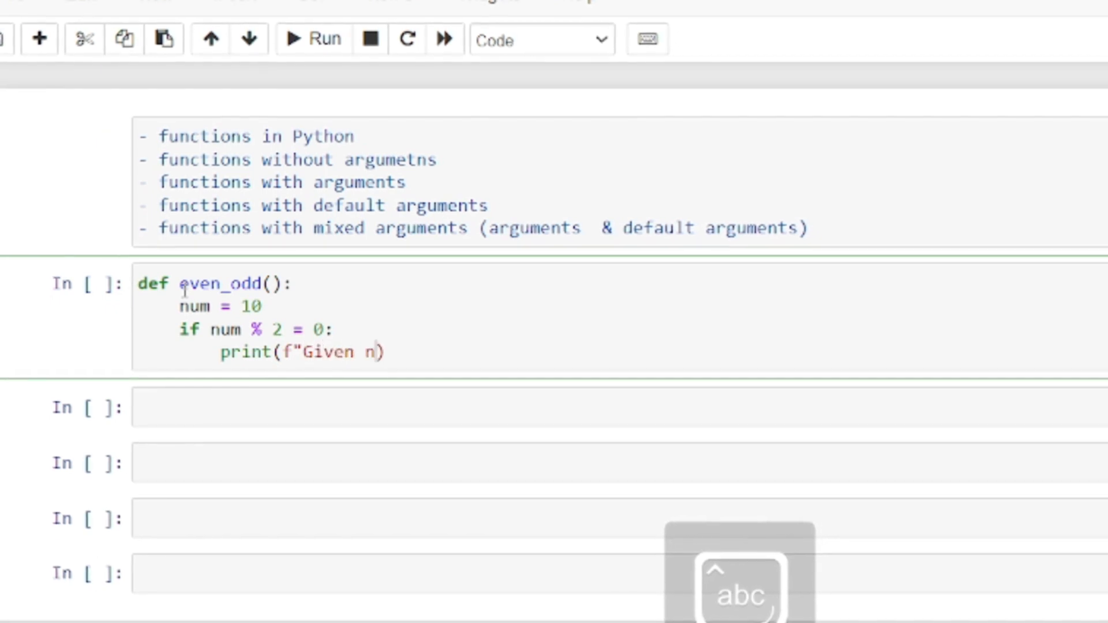
text(umber)
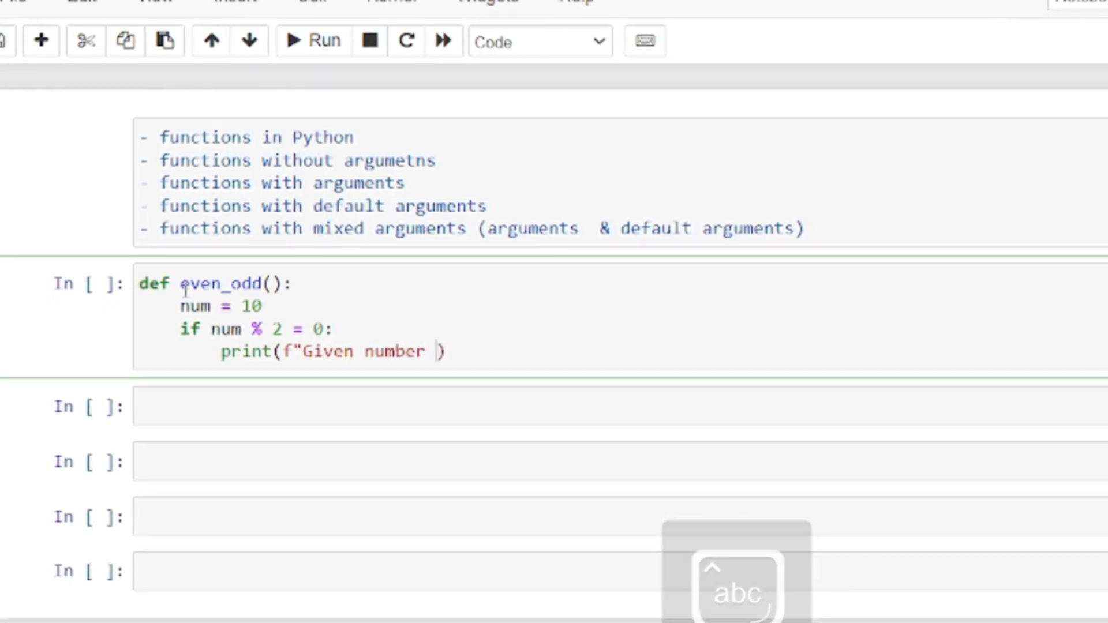
text({num} is even)
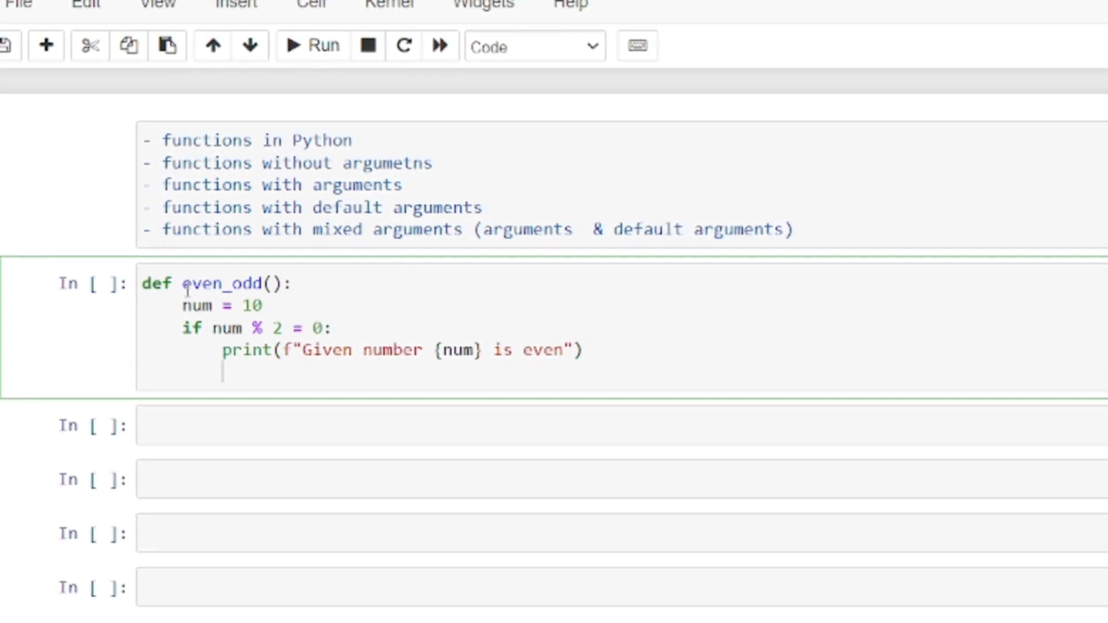
text(else:)
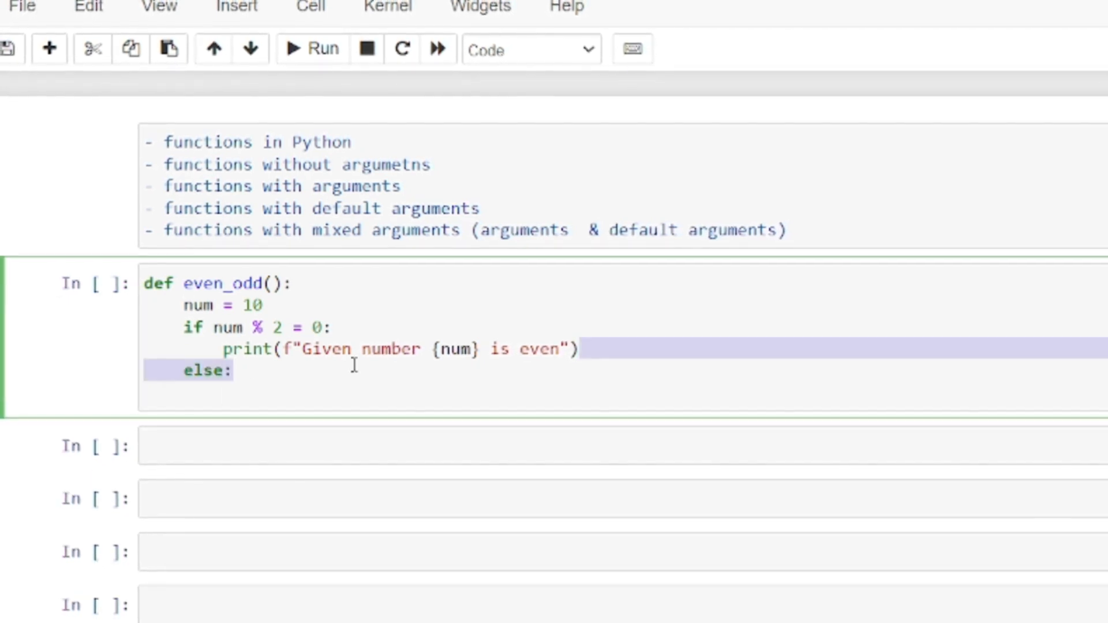
click(236, 371)
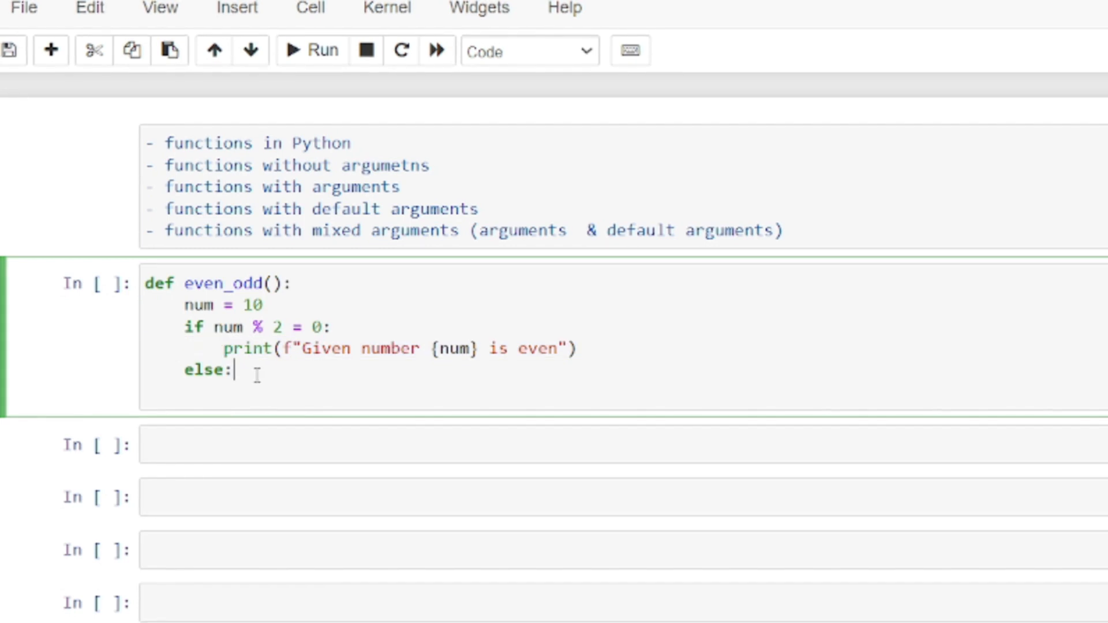
text(print(f"Given number {num} is even"))
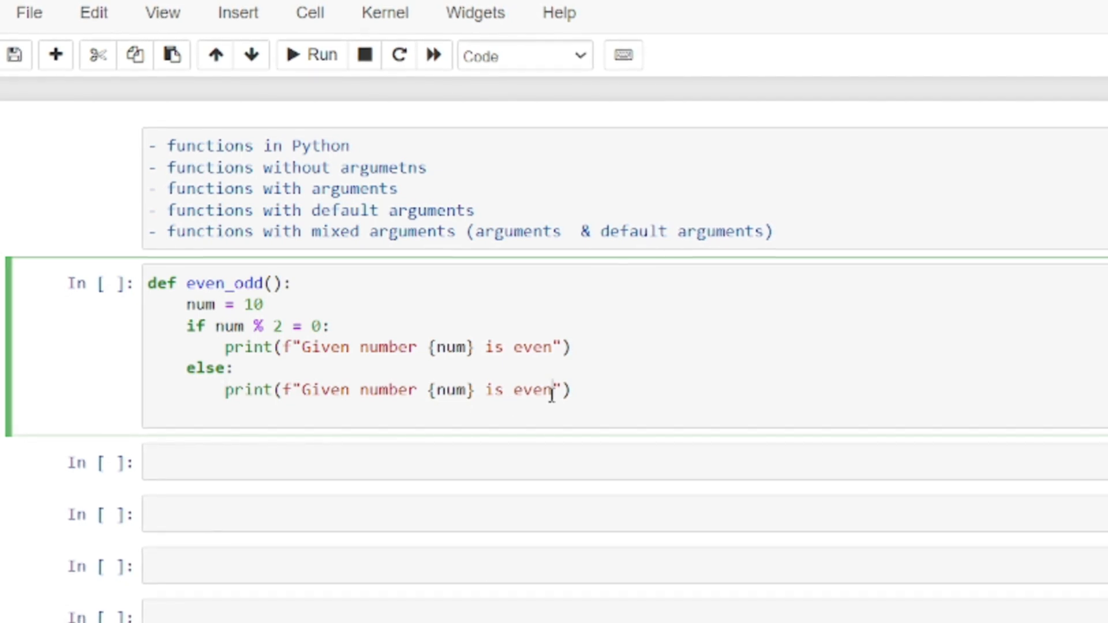
key(Backspace)
text(odd)
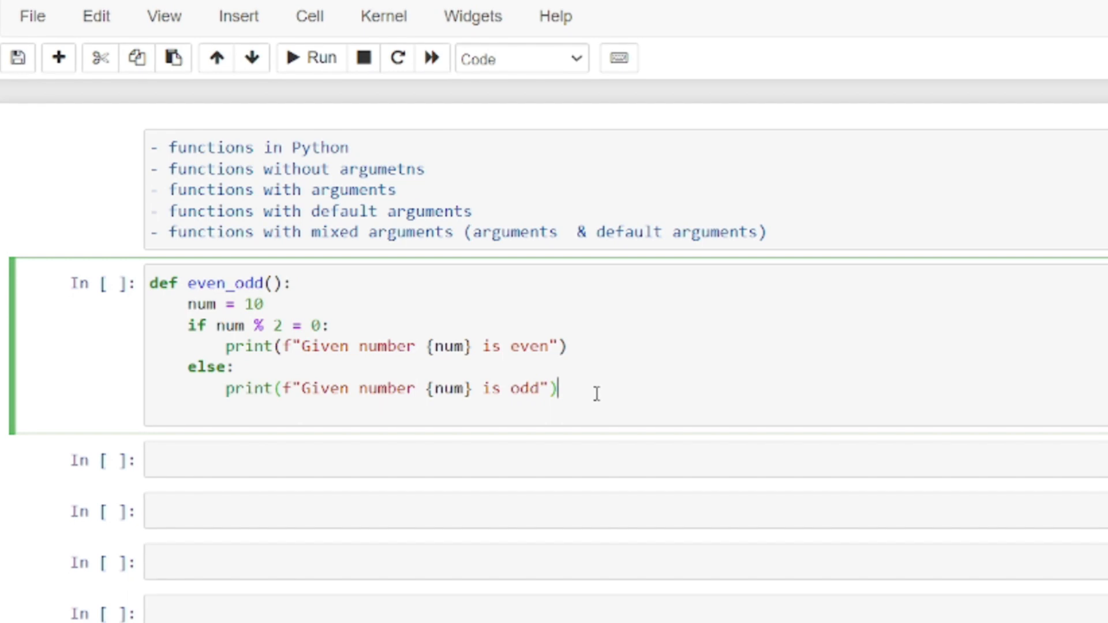
Step: Add a docstring: even odd function to find given num is even or odd
click(295, 284)
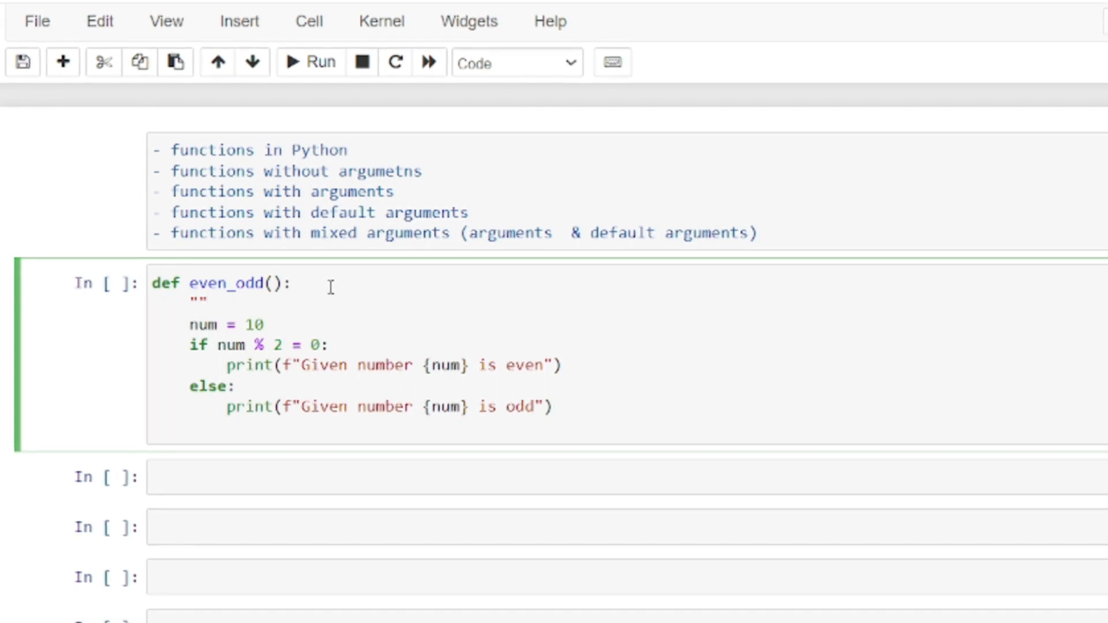
text(""")
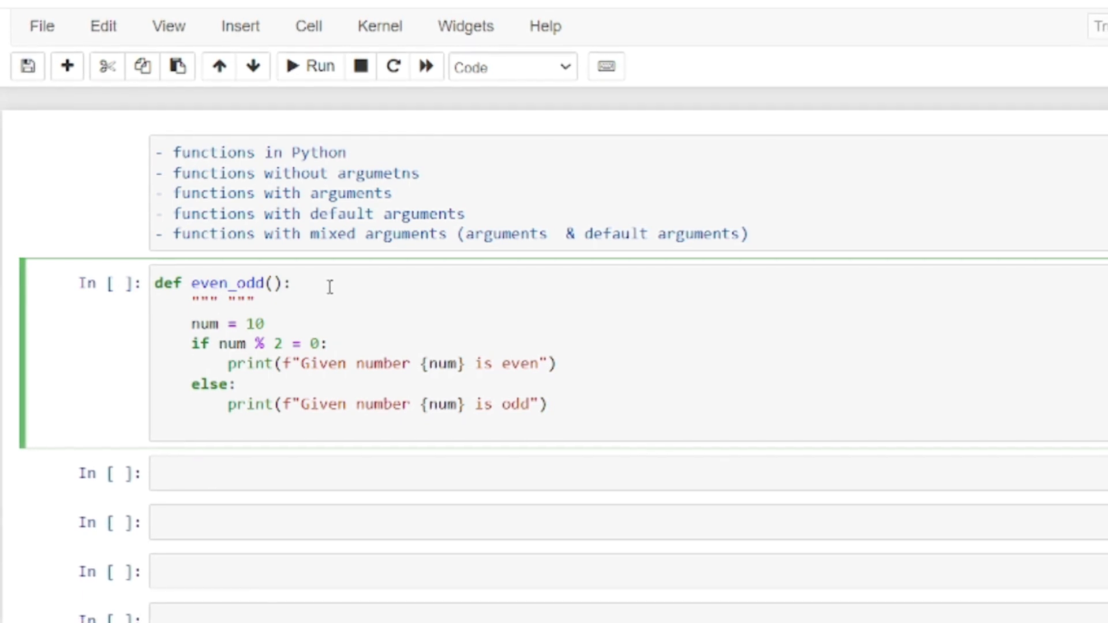
text(e)
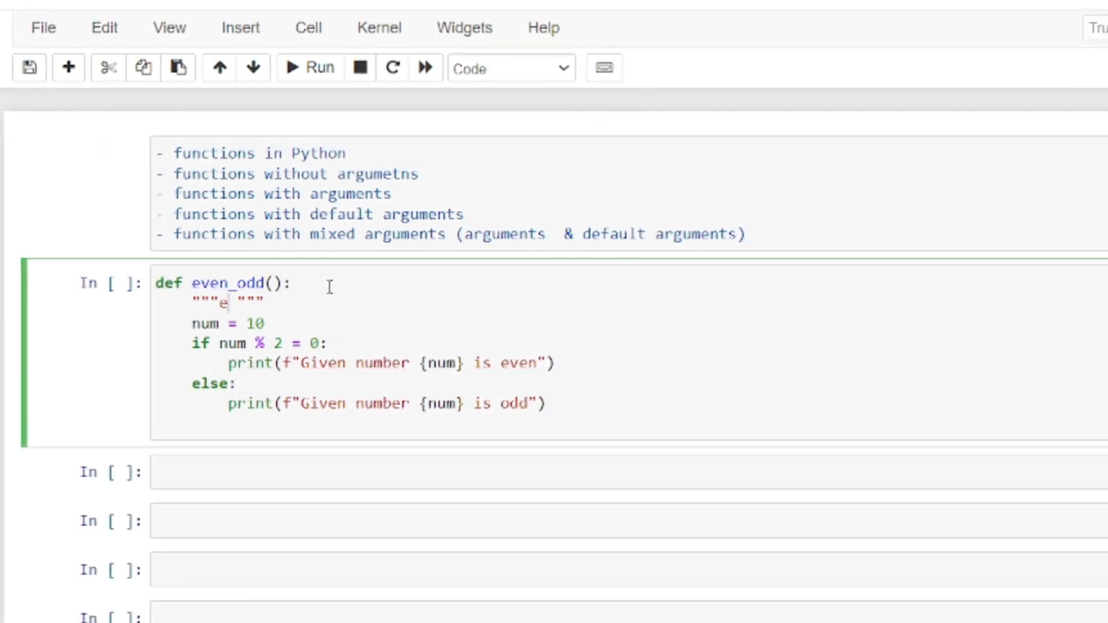
text(ven odd)
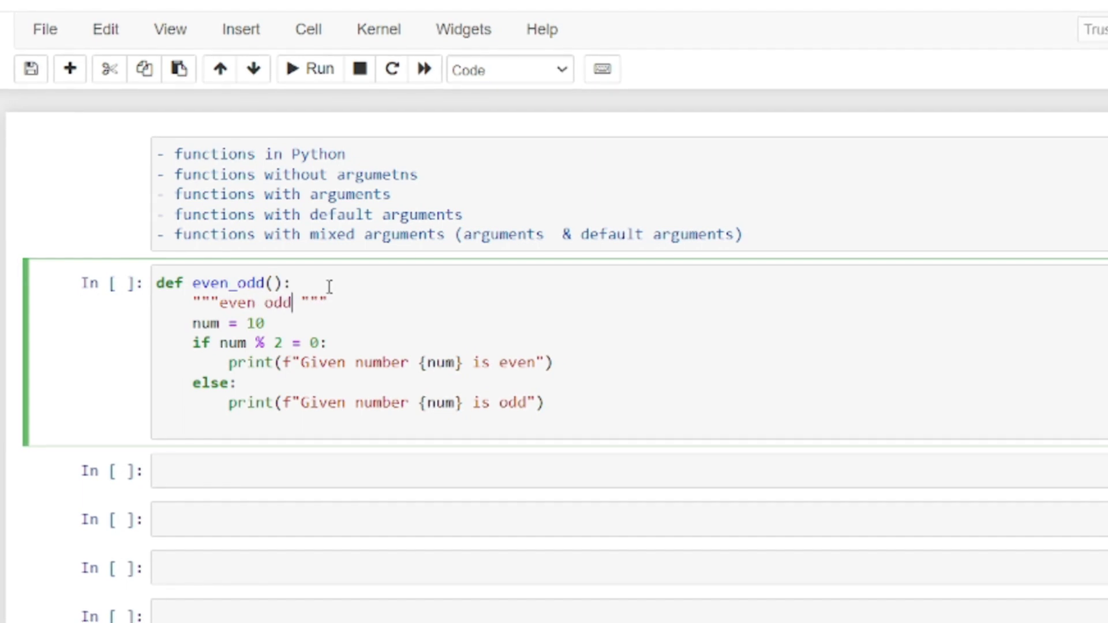
text(function)
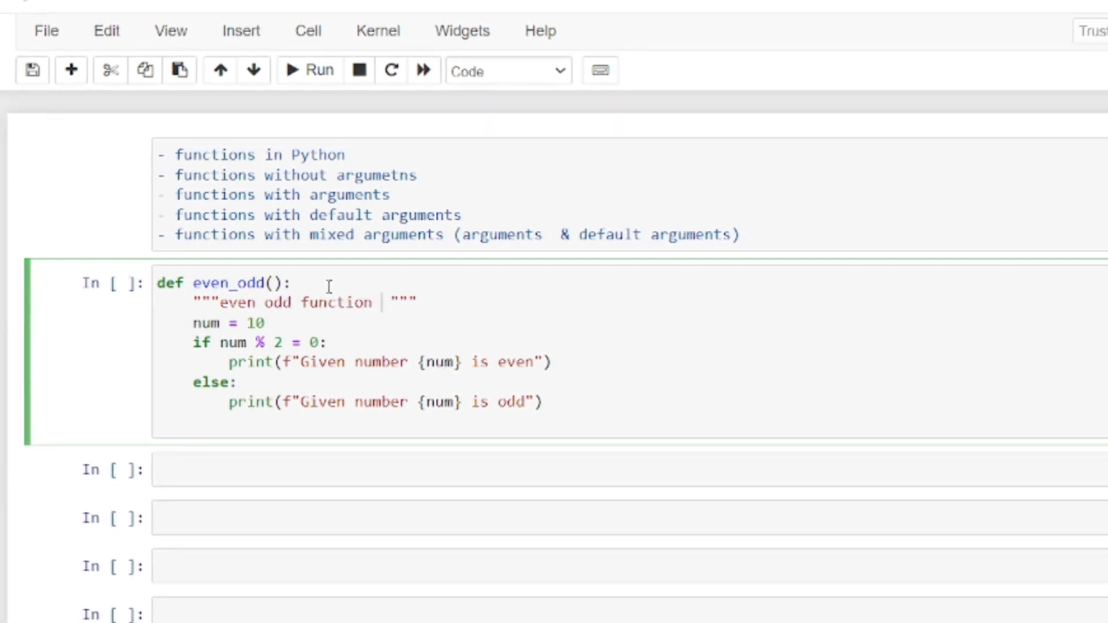
text(to find)
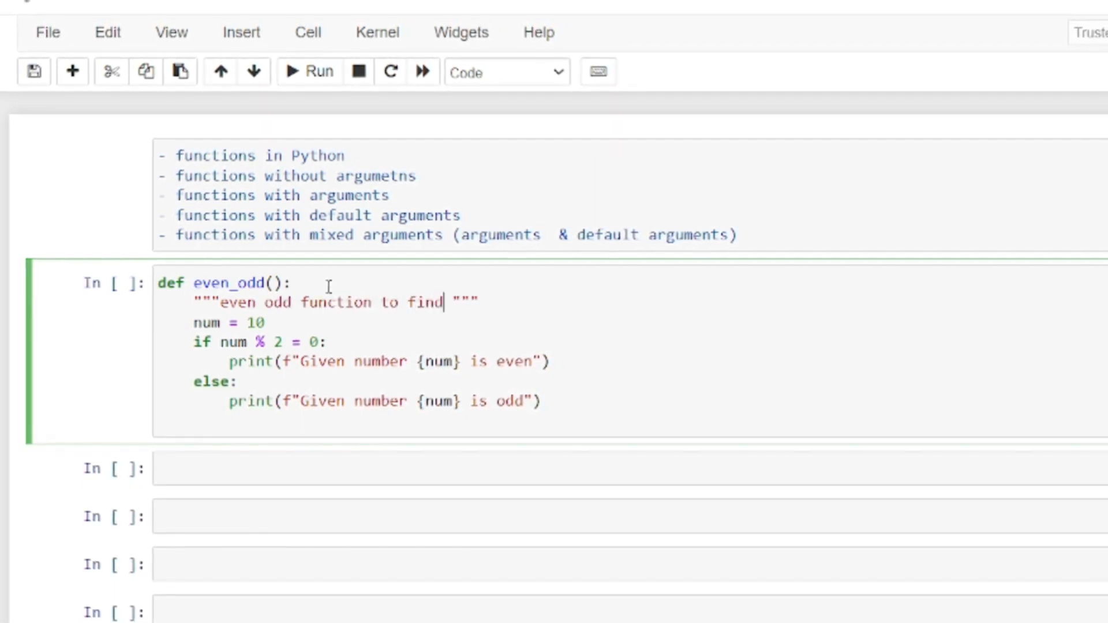
text(geib)
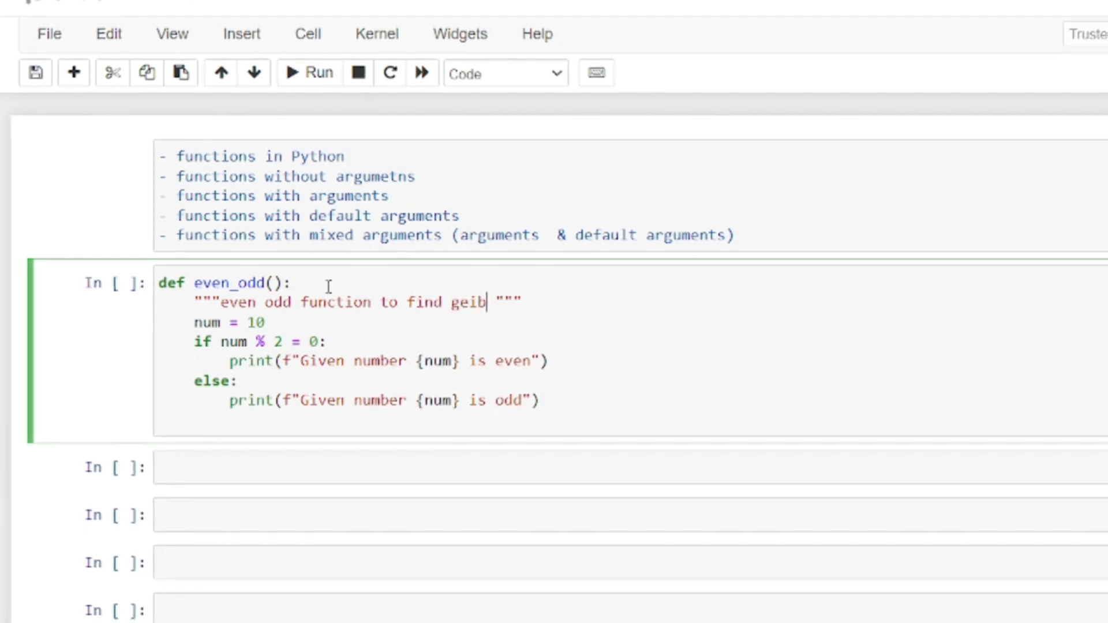
text(num)
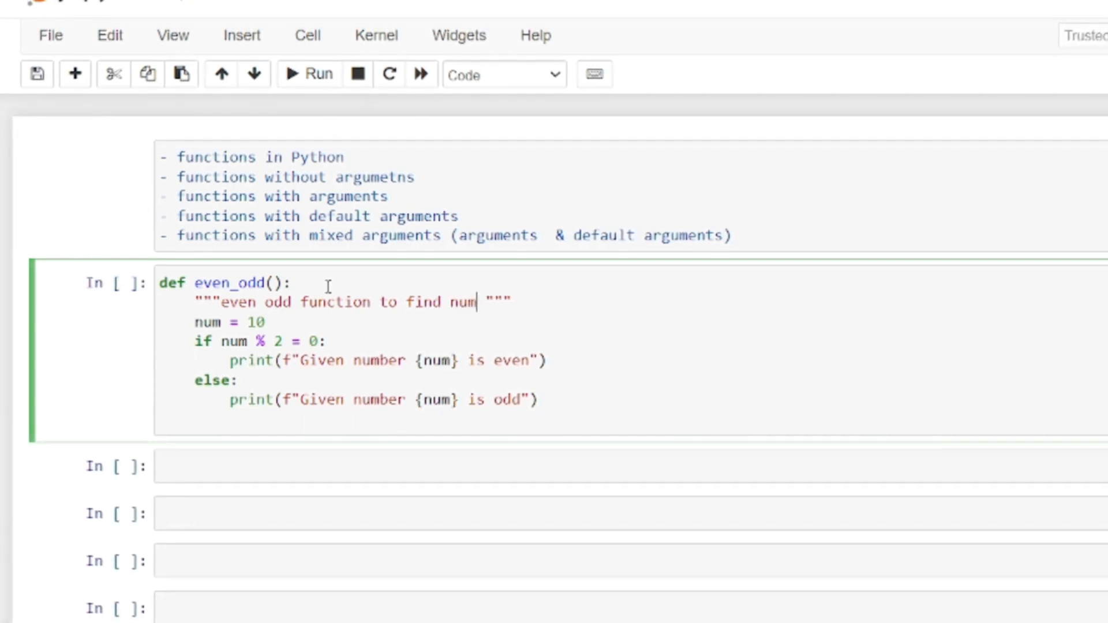
text(is even)
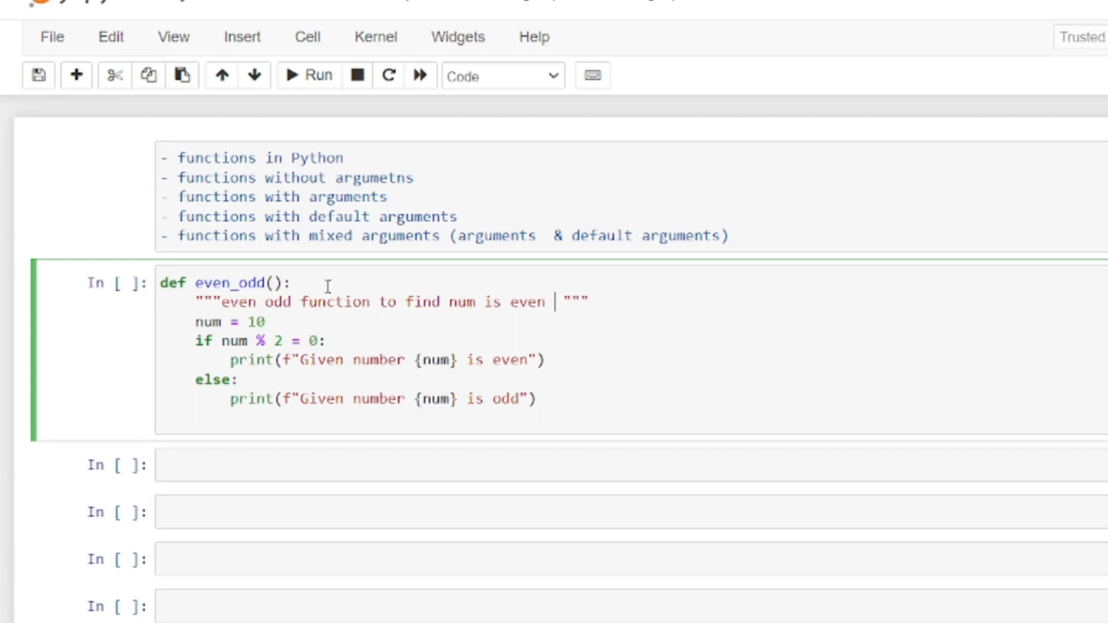
text(or odd)
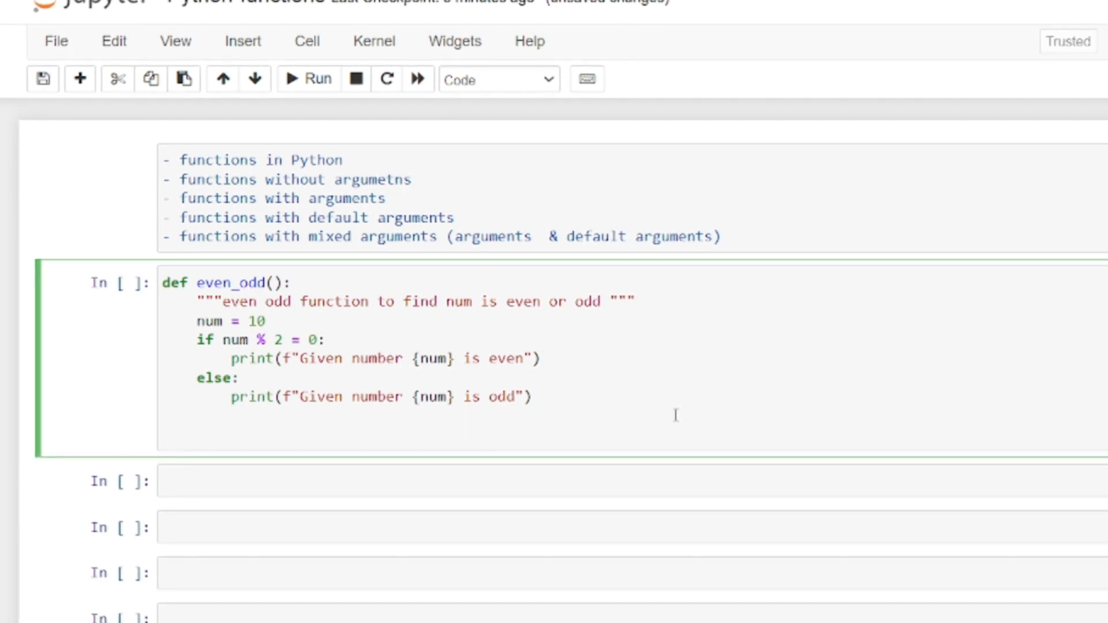
Step: Call even_odd() with a '# calling function' comment and label the def '# implementation'
text(e)
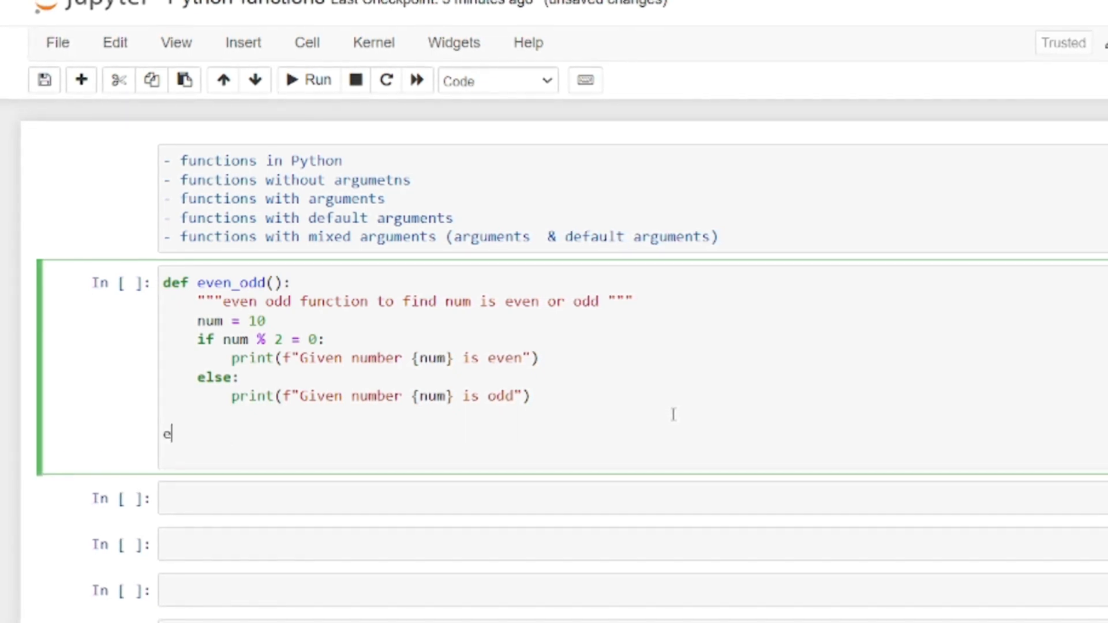
text(ven_)
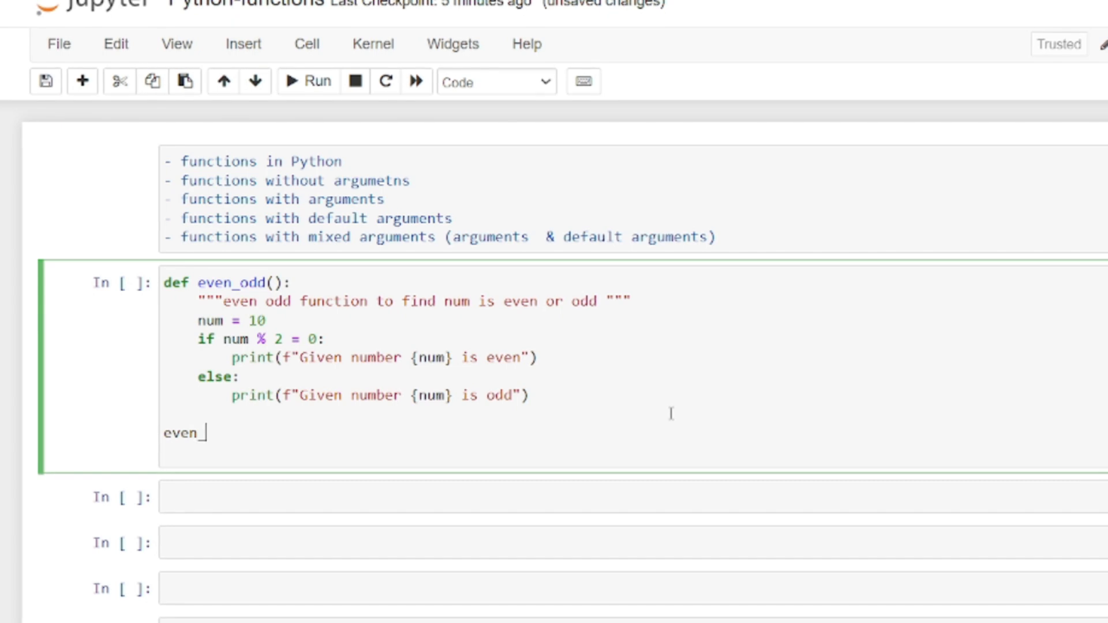
text(_odd())
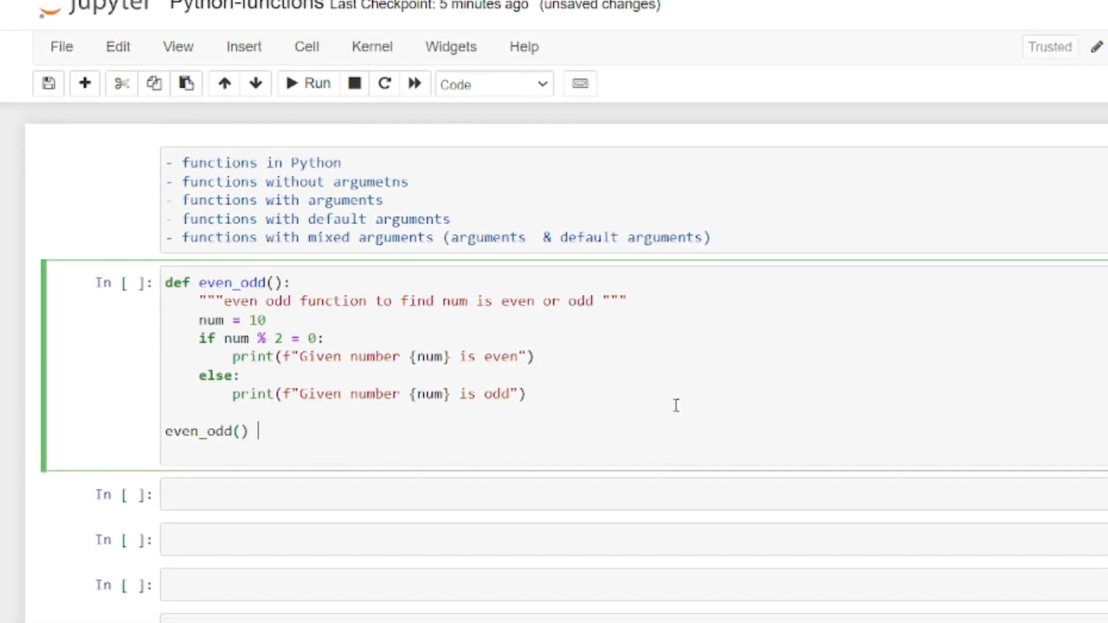
text(# ca)
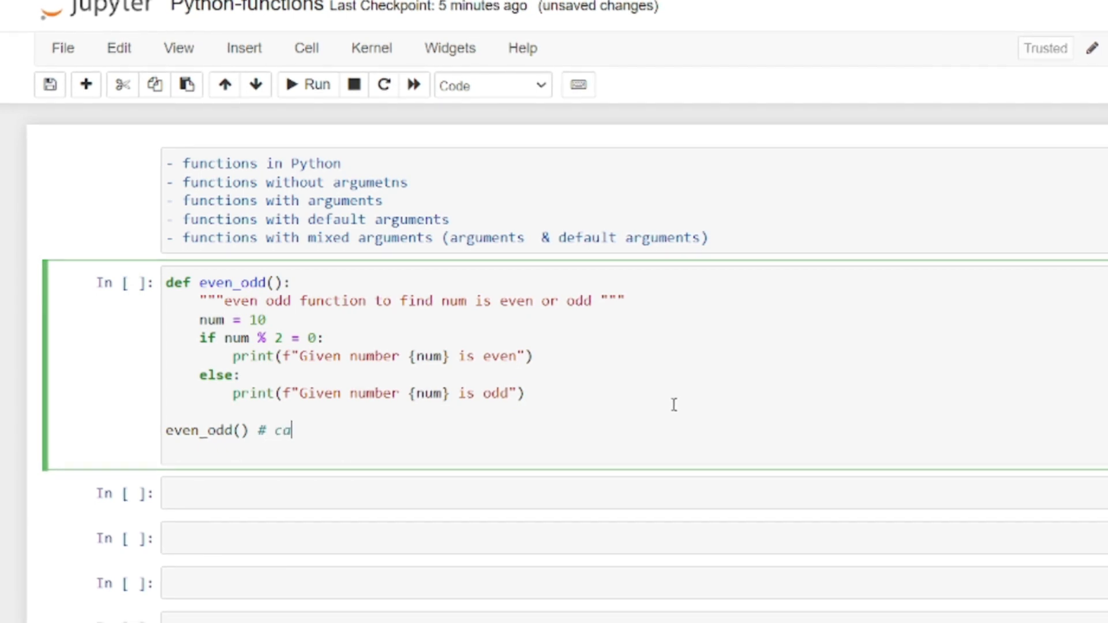
text(lling f)
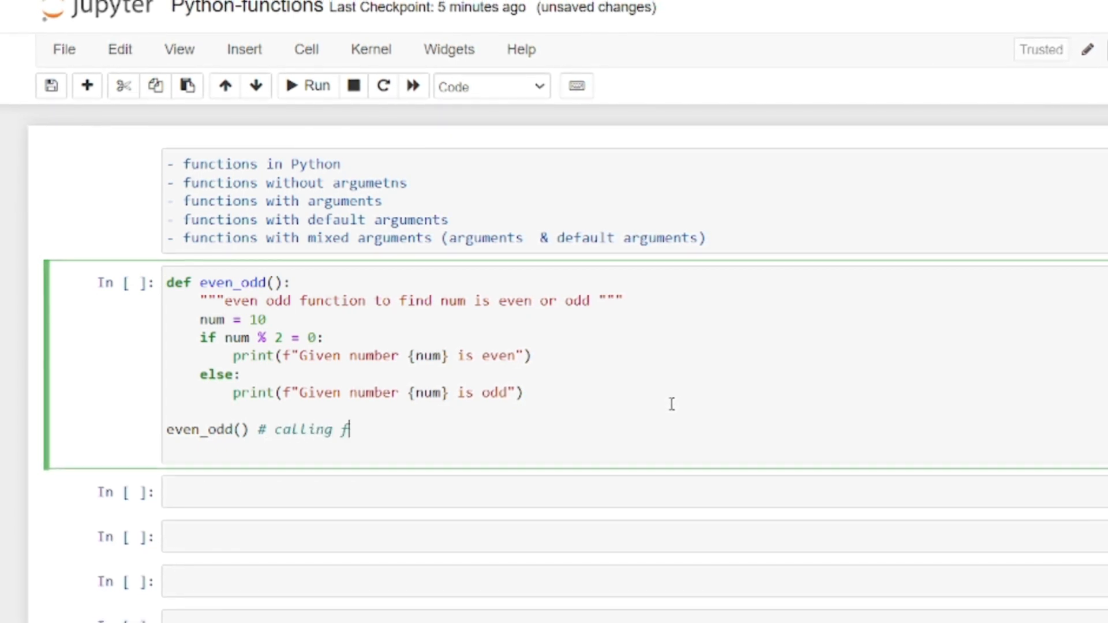
text(unction)
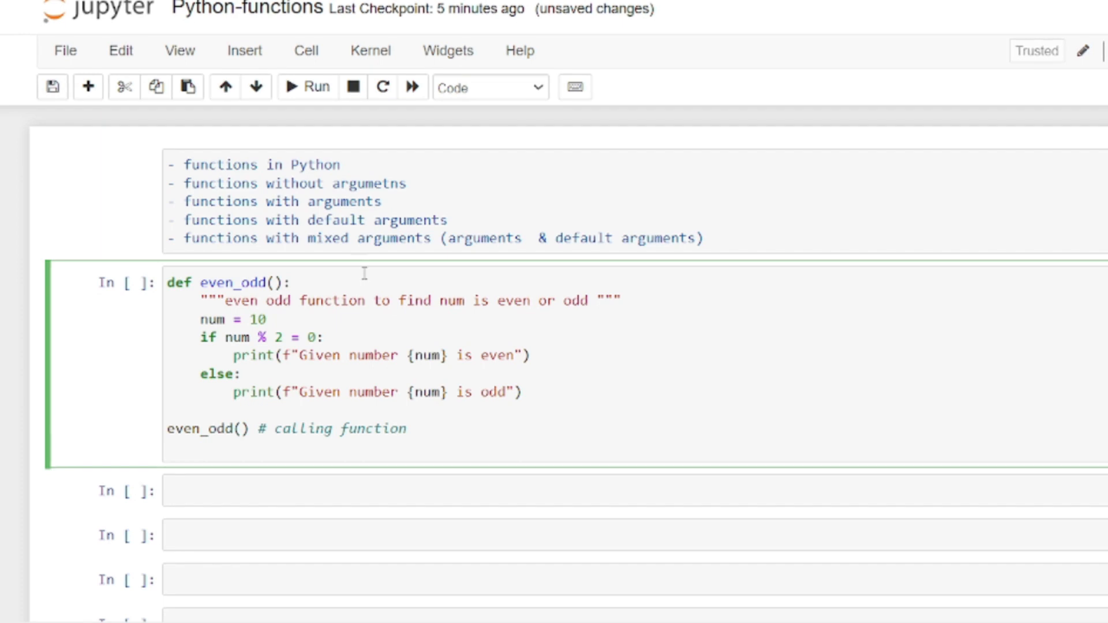
text(#)
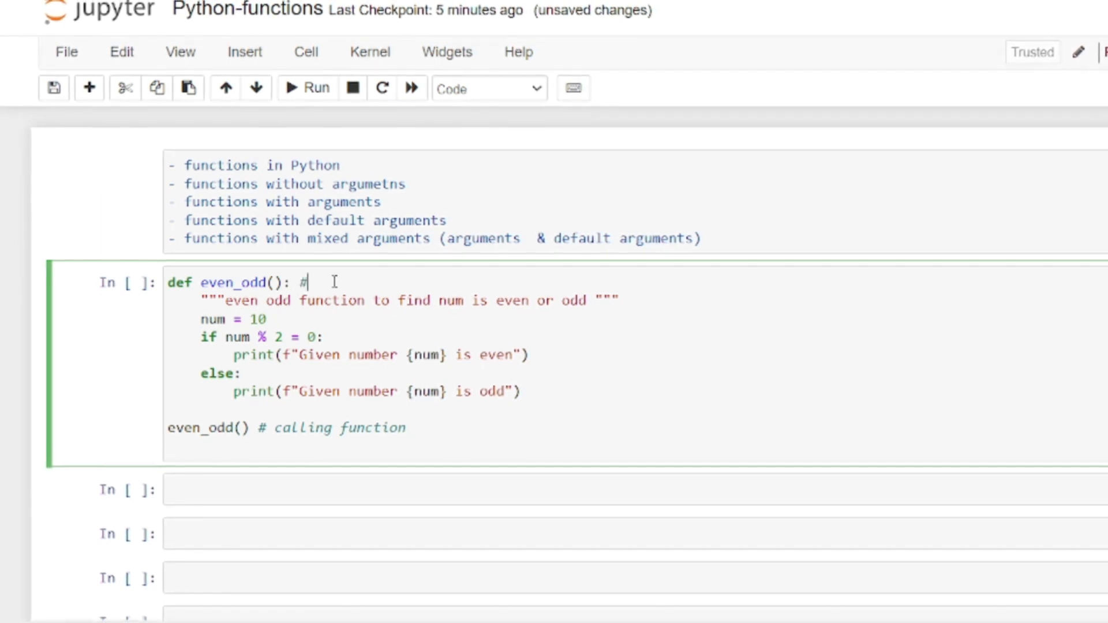
text(implem)
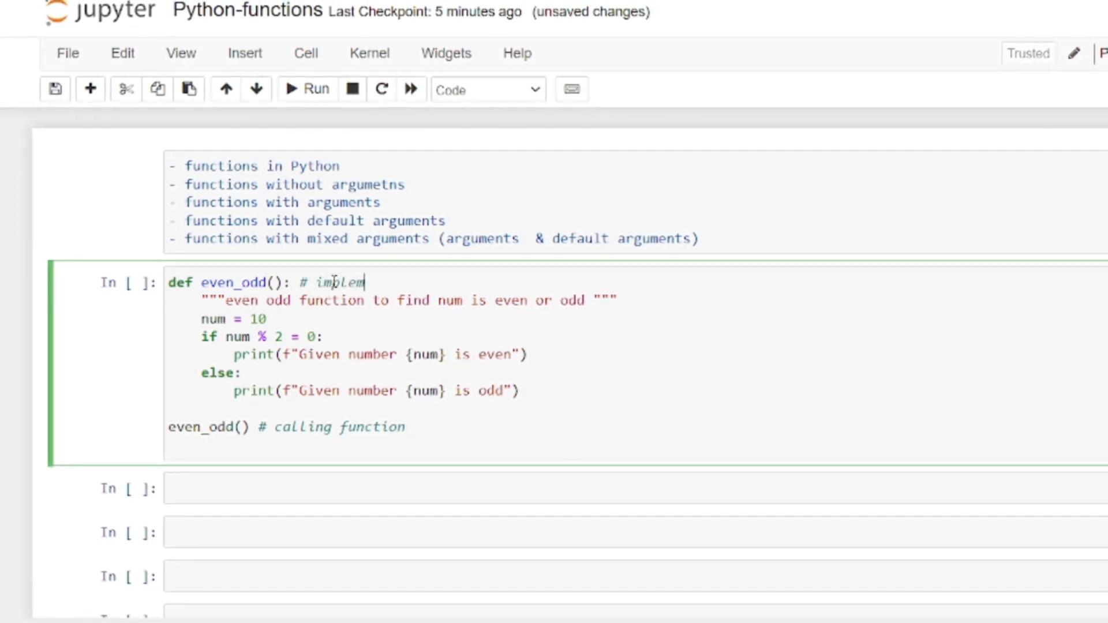
text(entation)
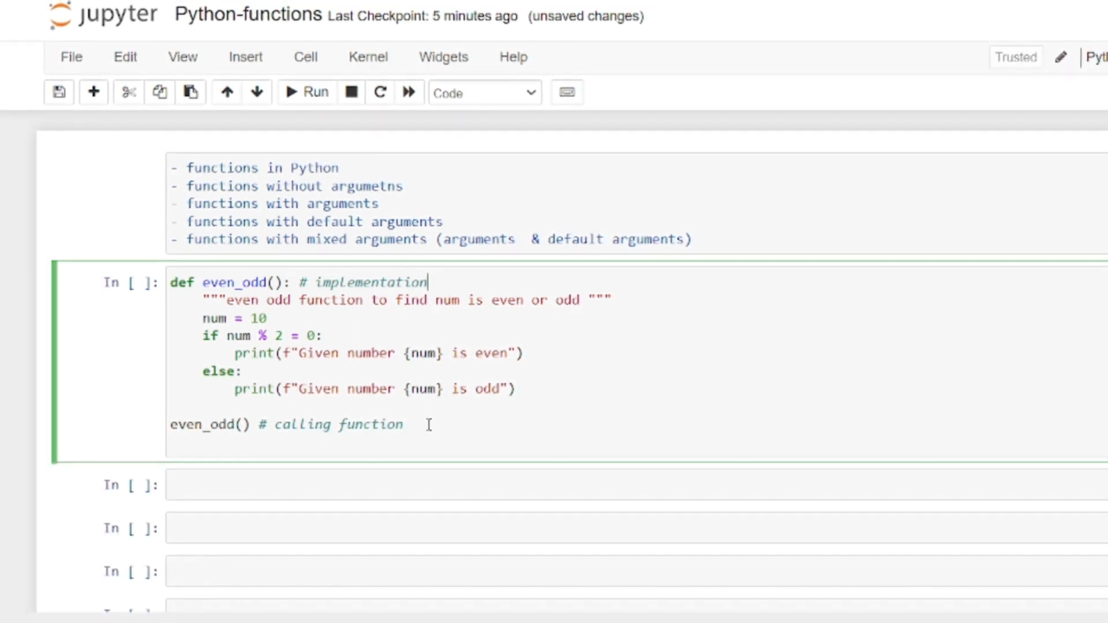
Step: Fix the if test to ==, set num = 7 and run to print 'Given number 7 is odd'
click(307, 92)
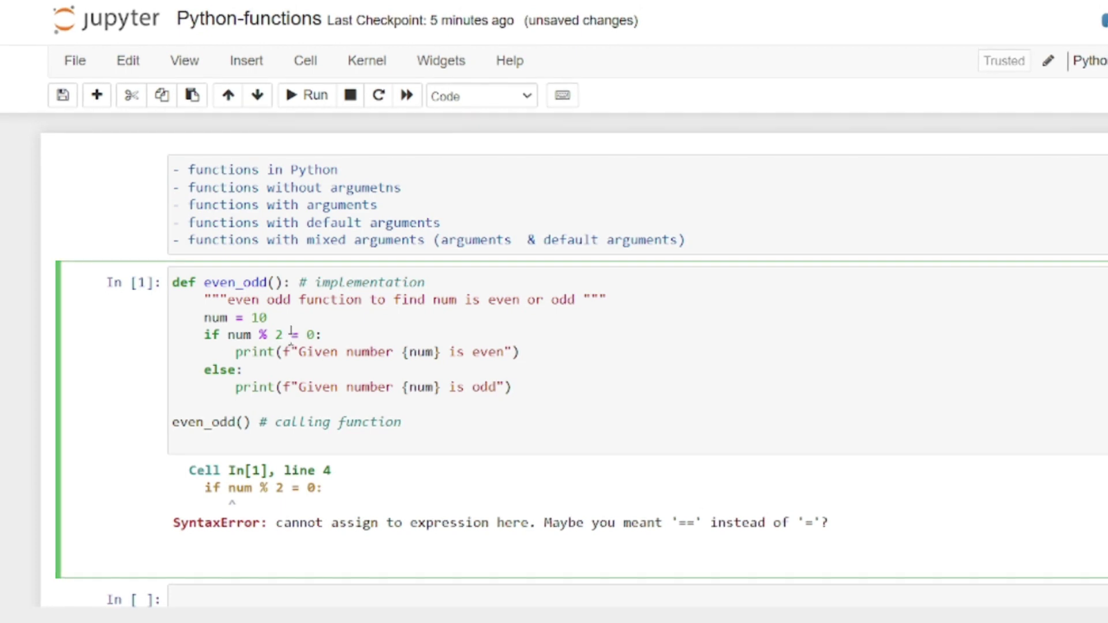
text(=)
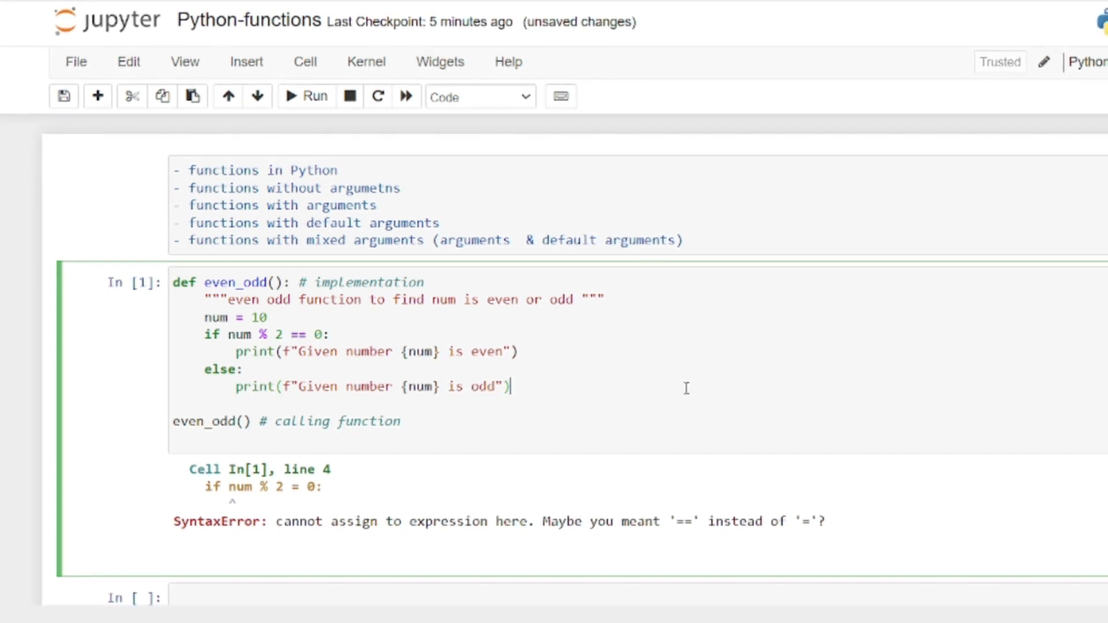
click(304, 97)
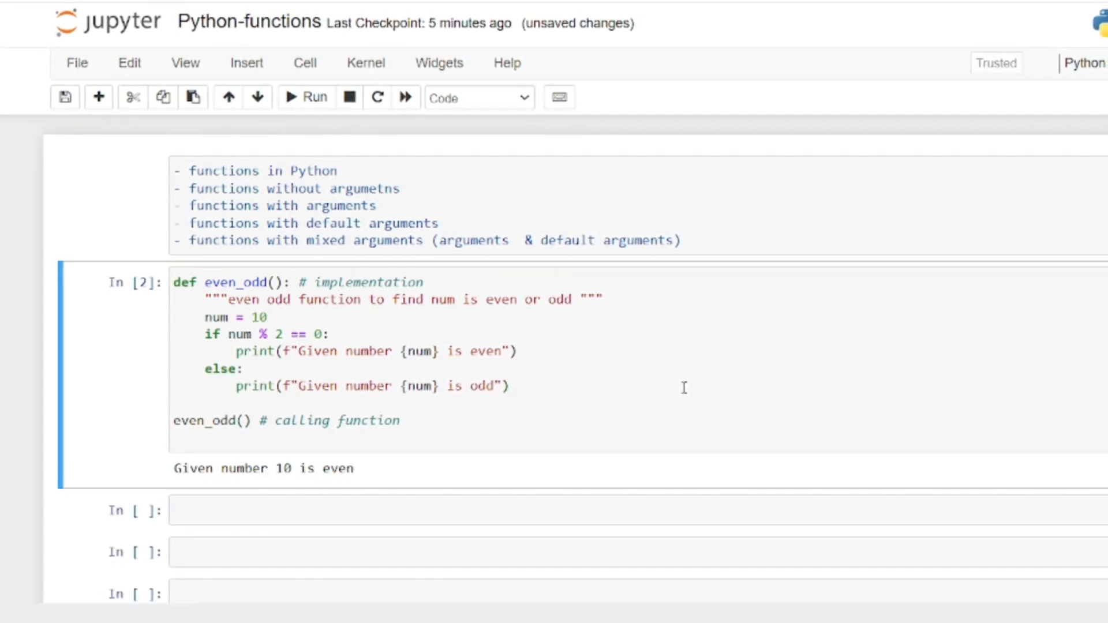
click(268, 318)
text(7)
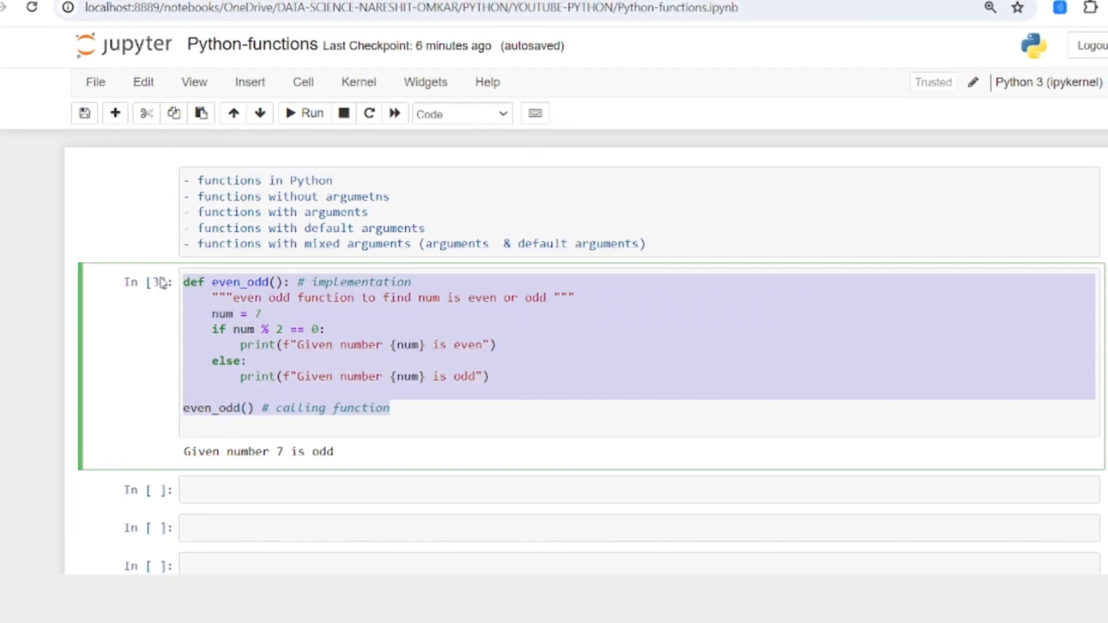
click(509, 503)
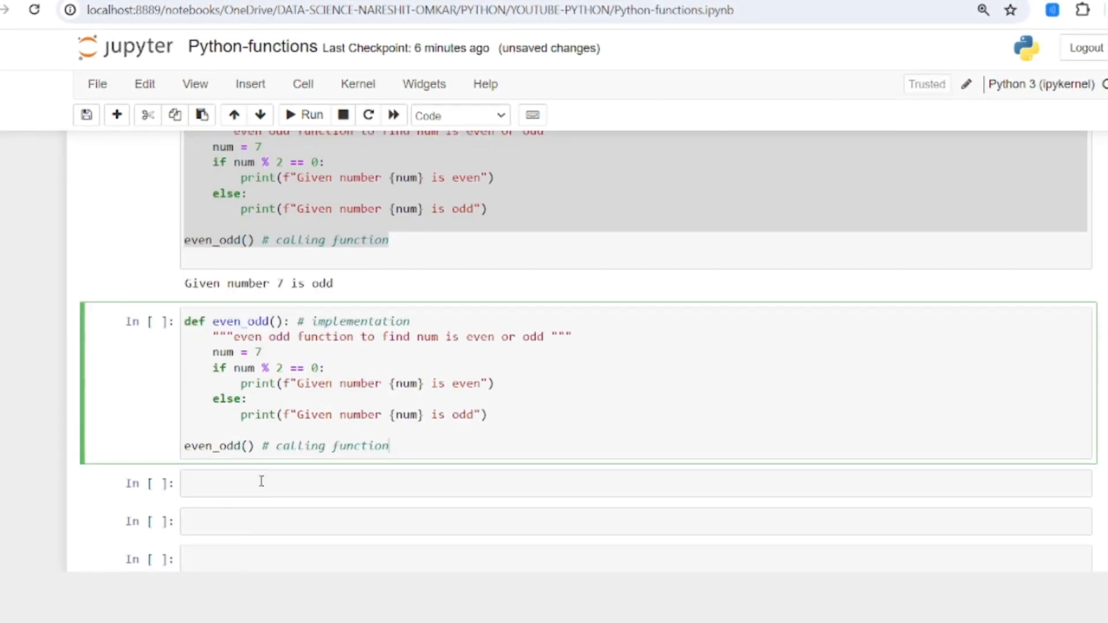
Step: Make even_odd take a num parameter, pass n=7 via even_odd(n) and run it
text(num)
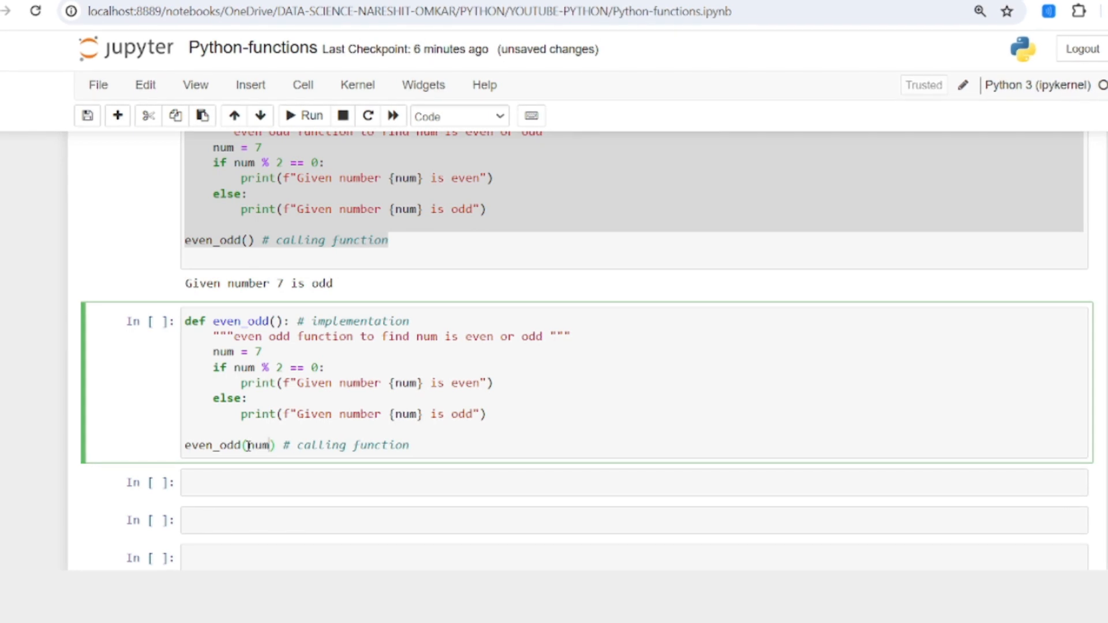
text(num)
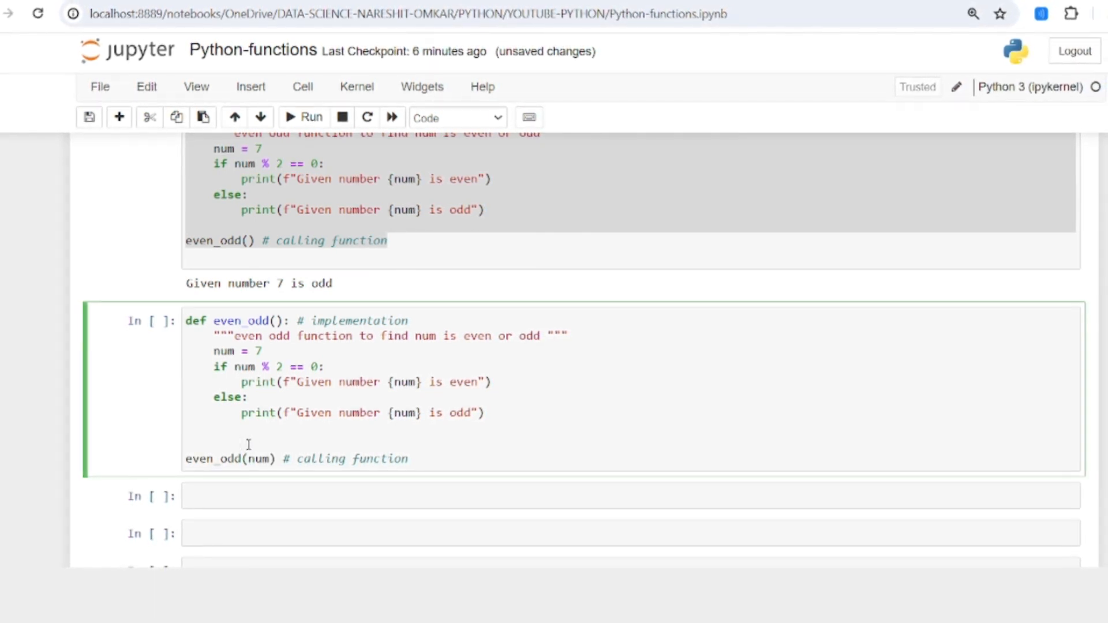
text(num=10)
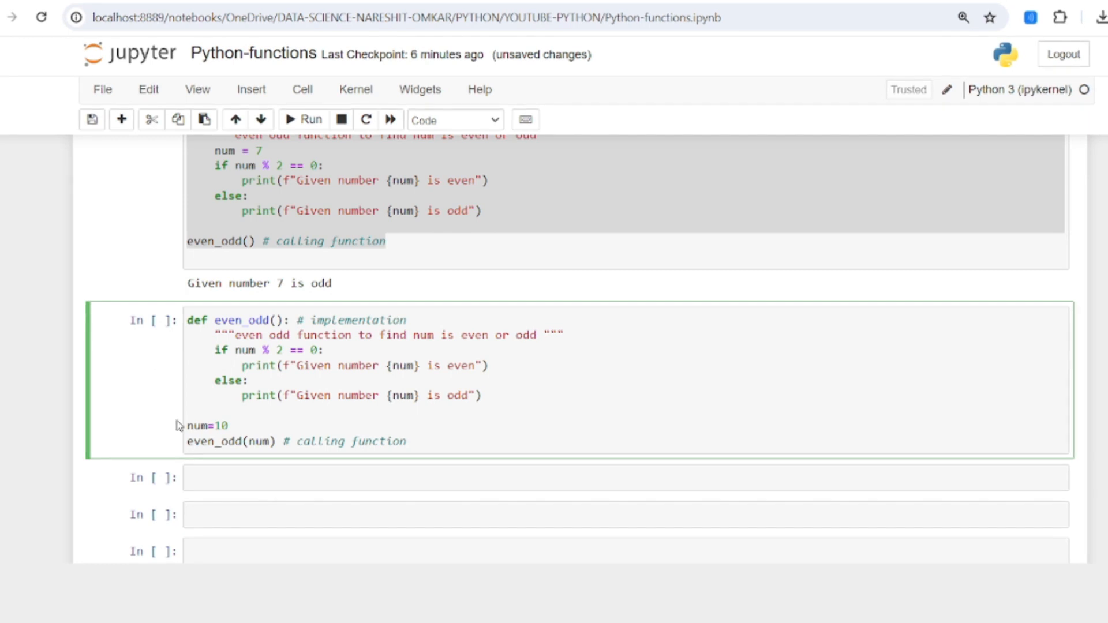
click(210, 439)
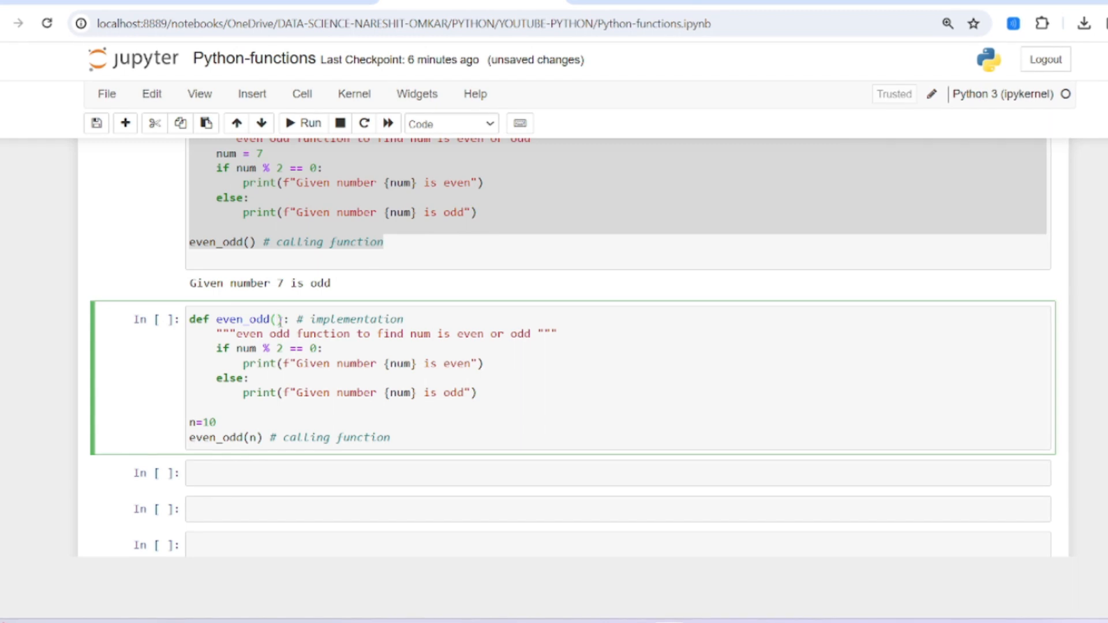
text(num)
text(7)
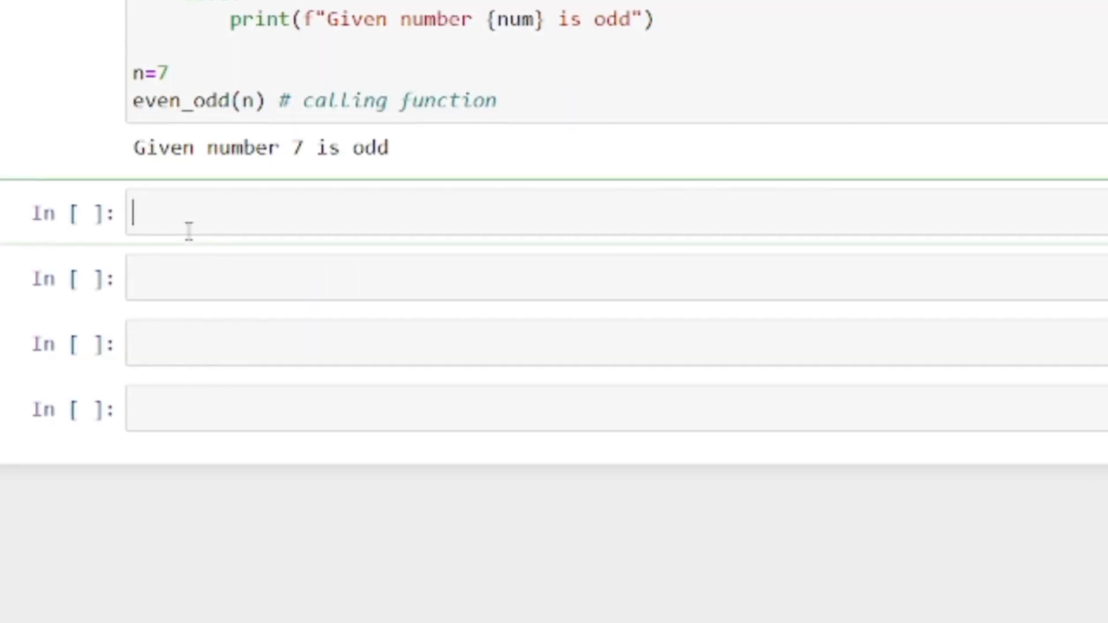
Step: Define greeting(name, greet="Hi") printing an f-string of greet and name
text(def)
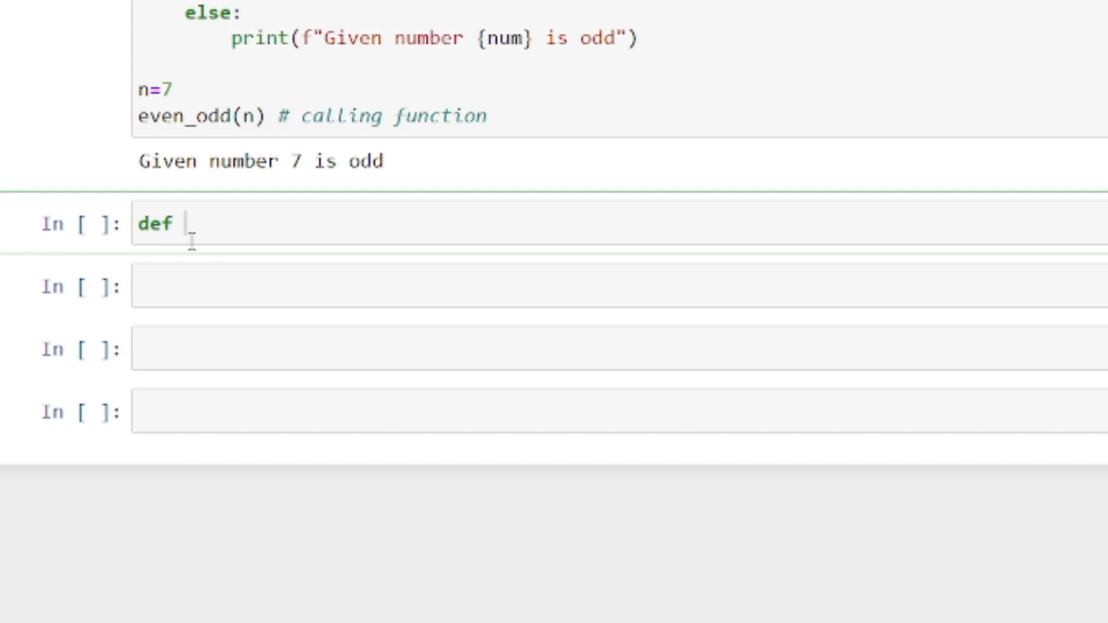
text(greeting)
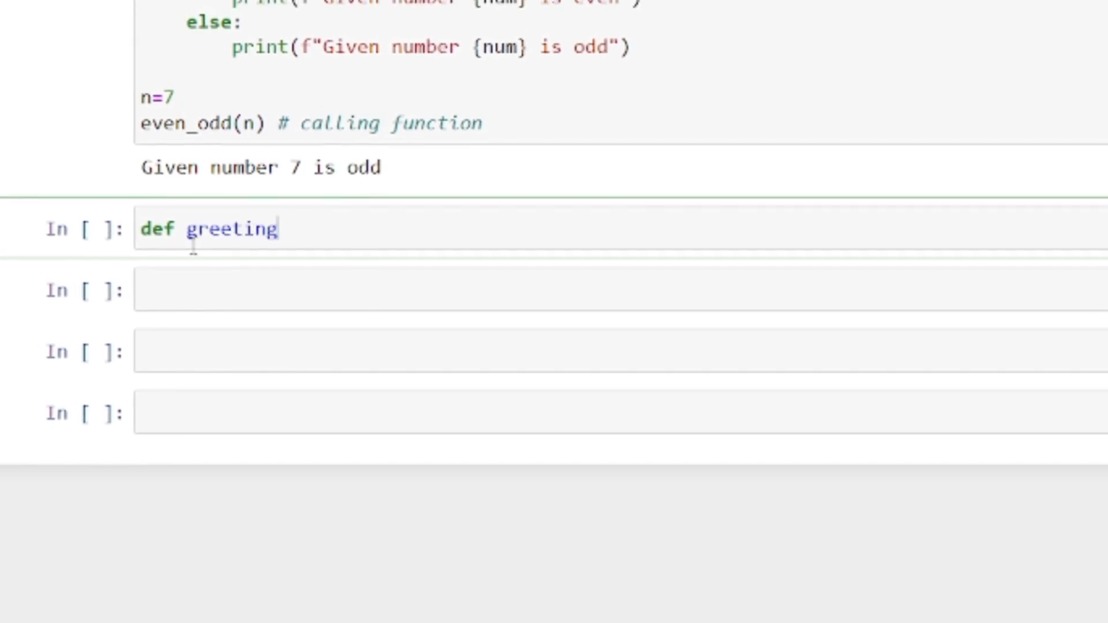
text((name))
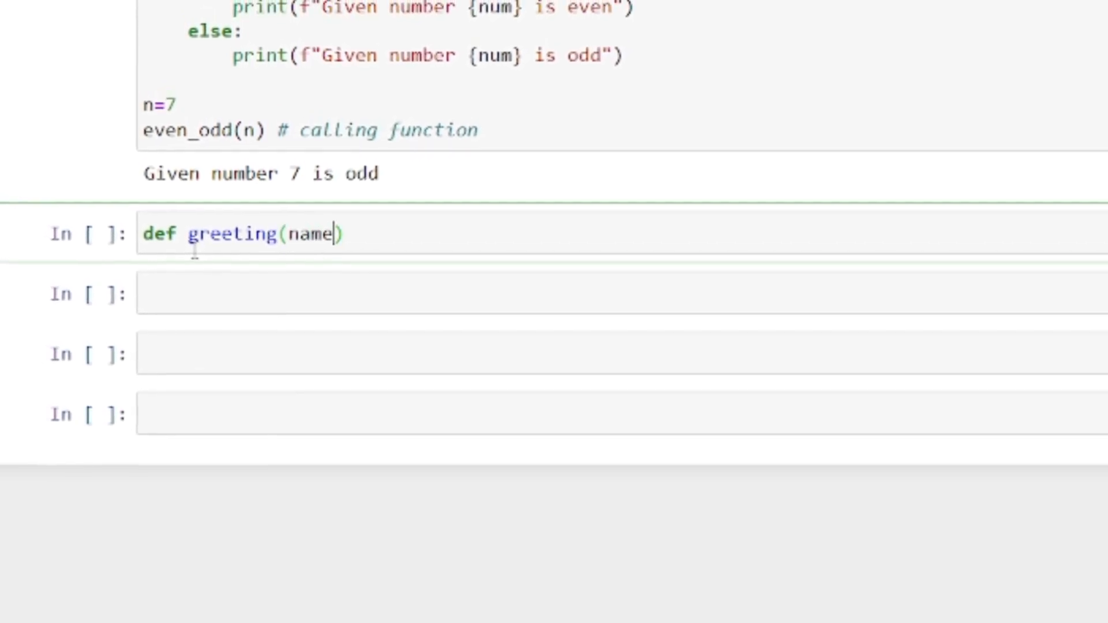
text(greet=")
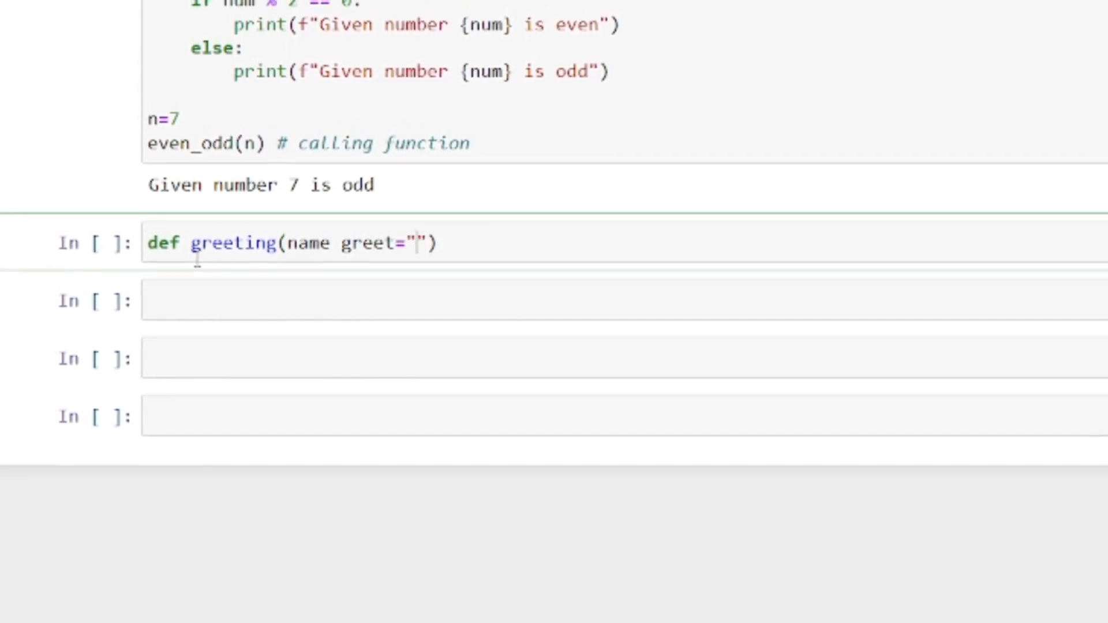
text(Hi)
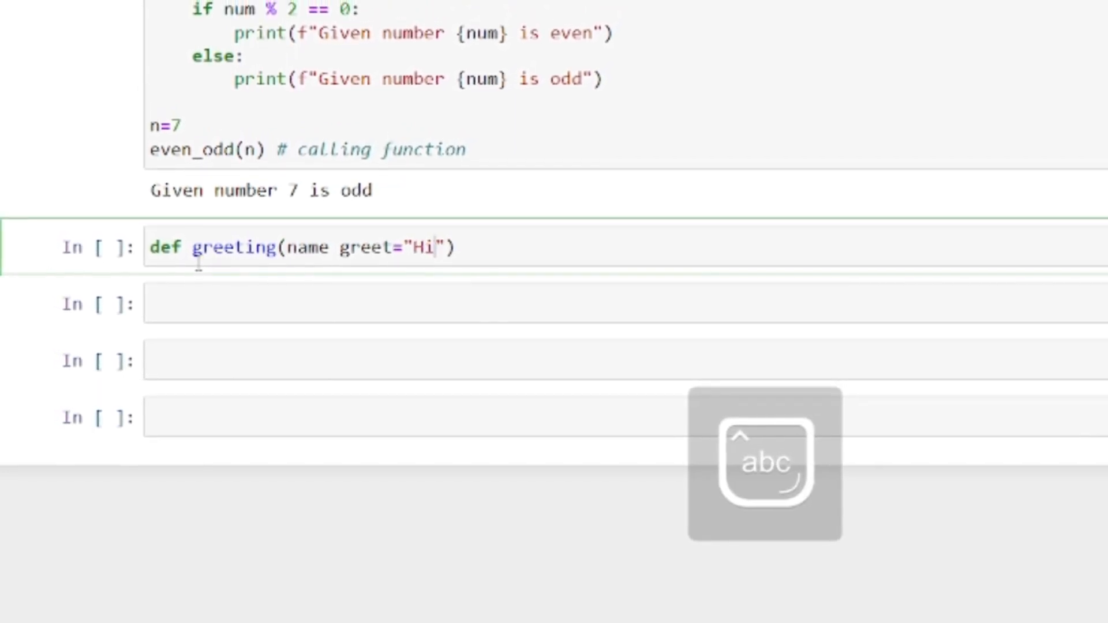
text(:)
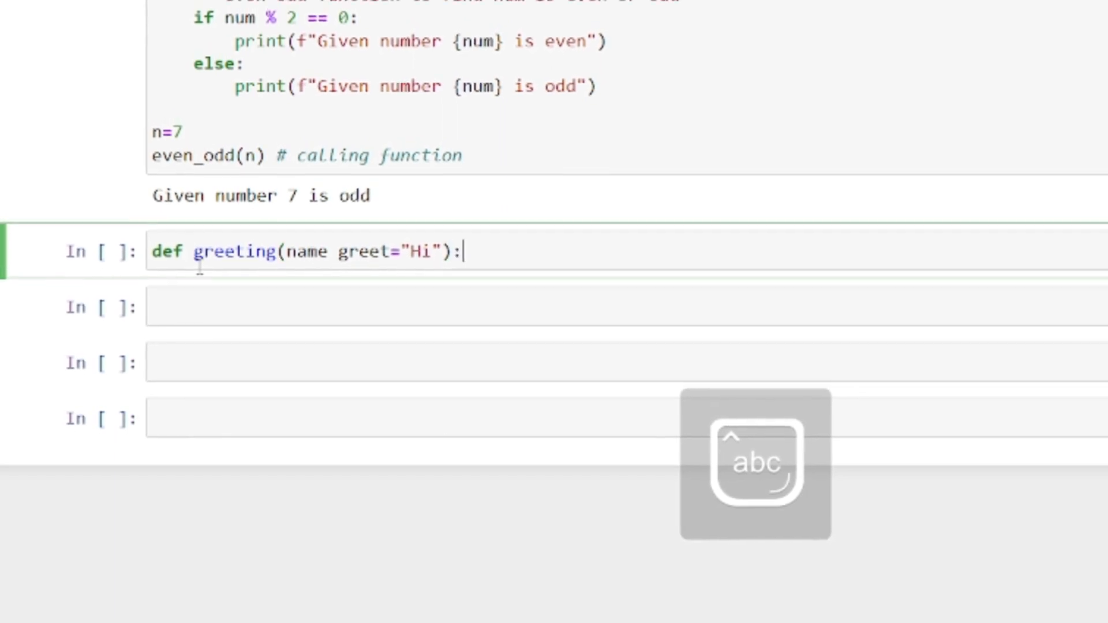
text(print(")
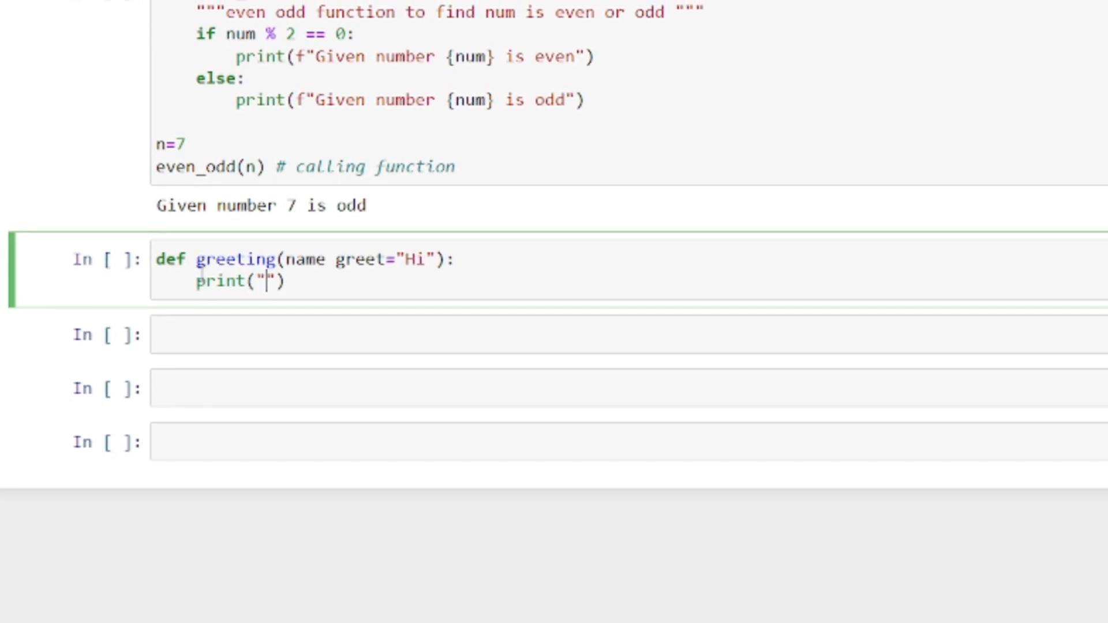
text(f)
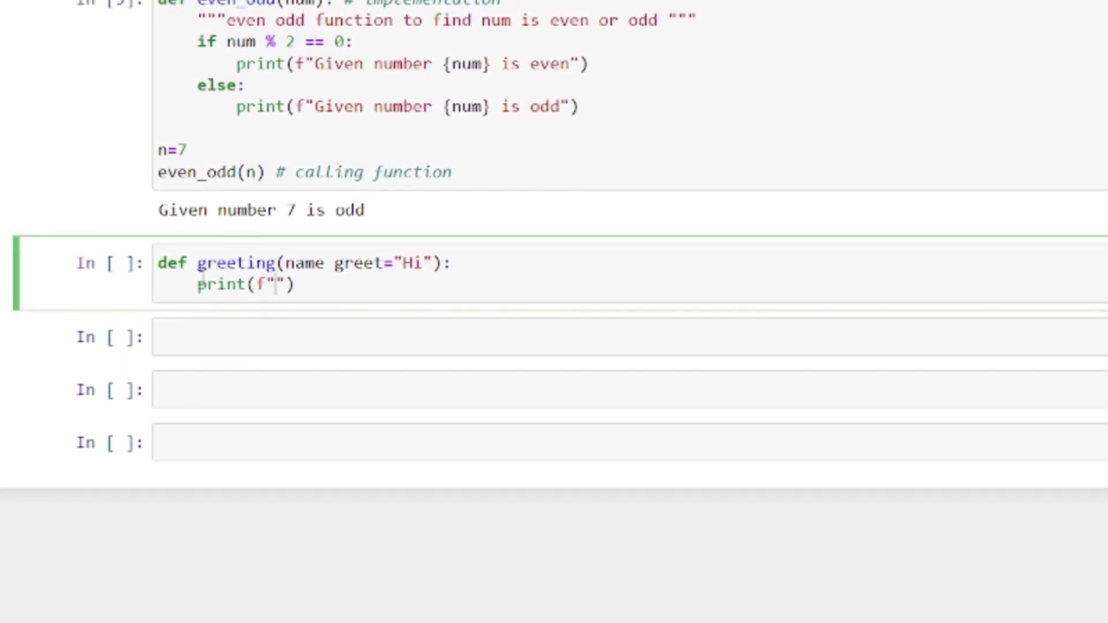
text(g)
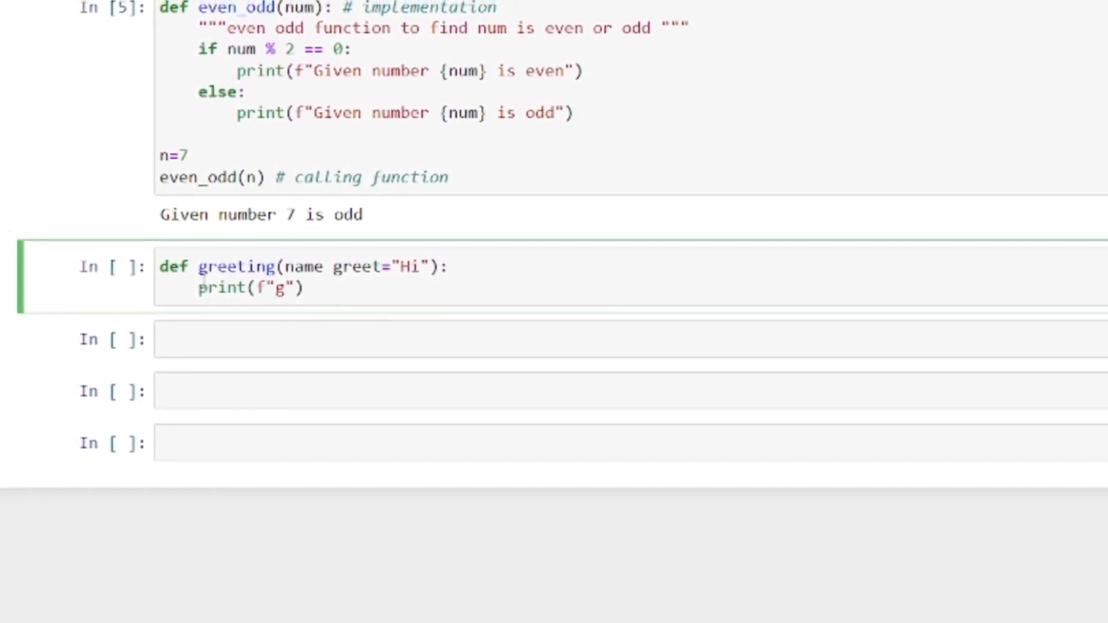
text({gr})
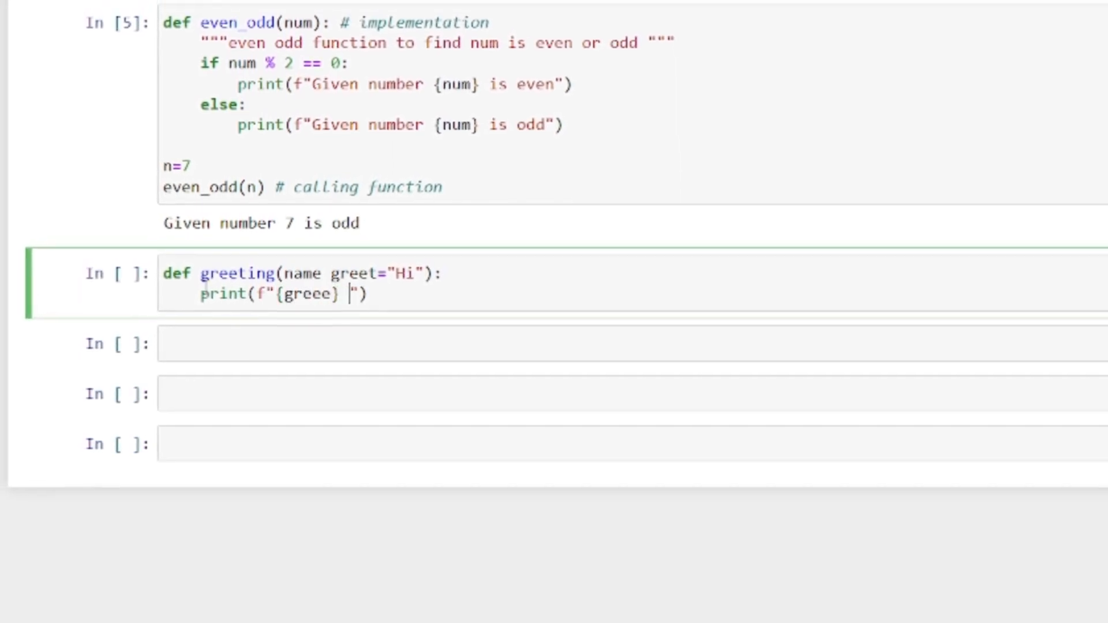
text({name})
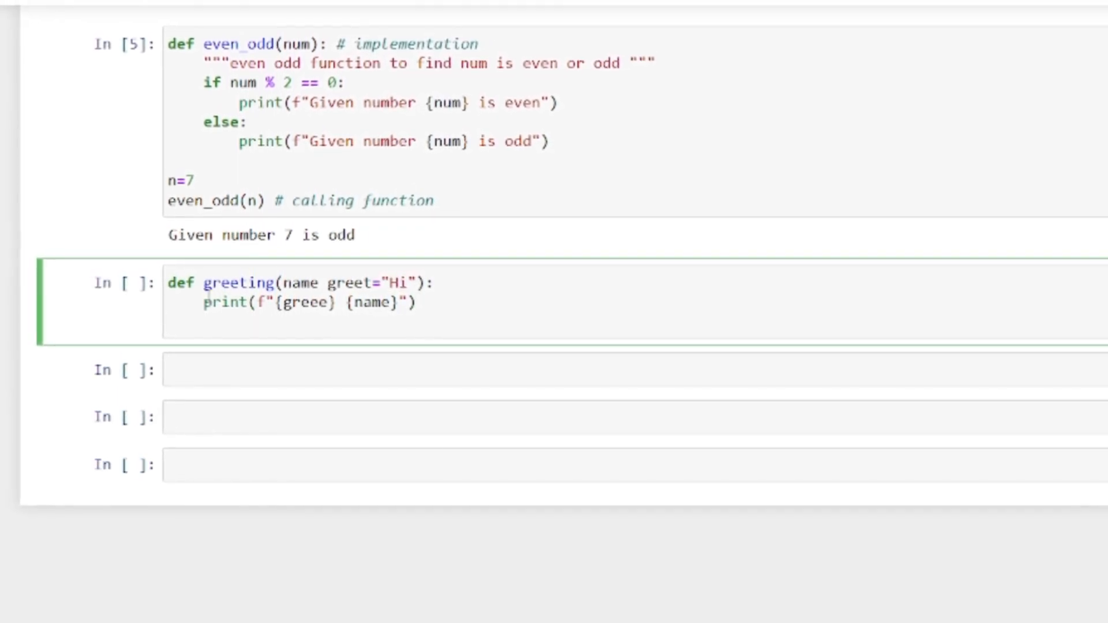
Step: Call greeting with "Alex" and "Hey" and run the cell
double_click(238, 284)
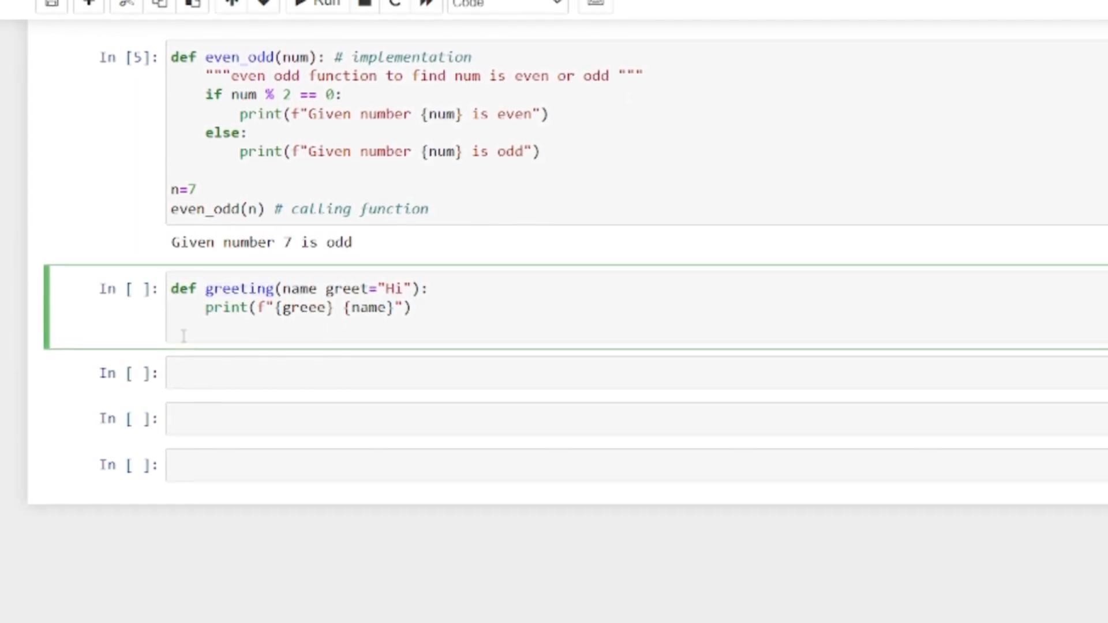
text(greeting())
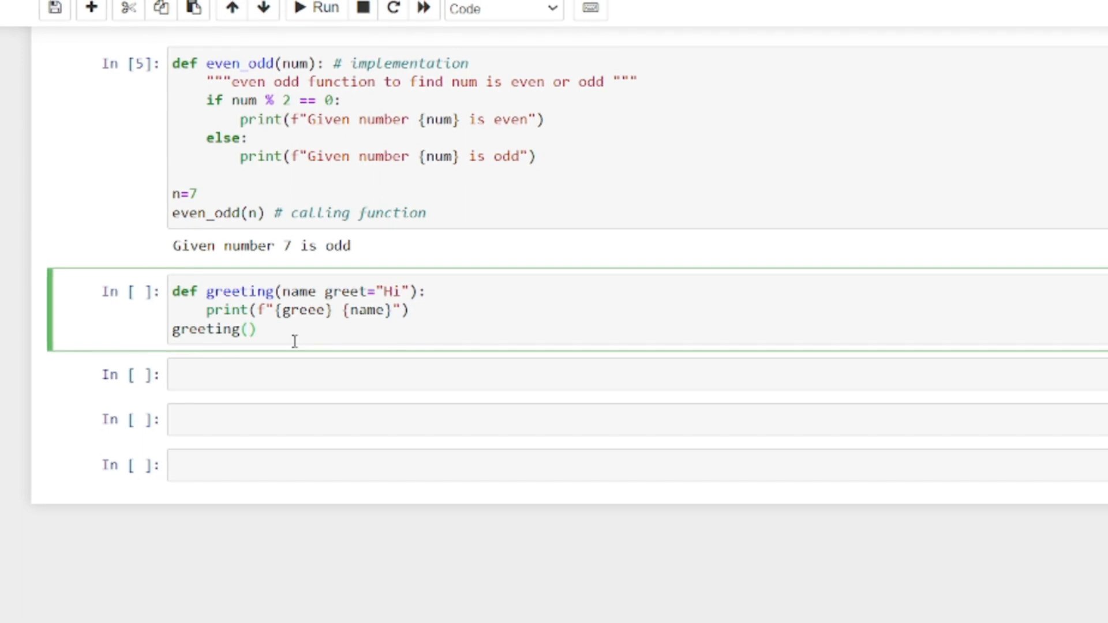
text("A")
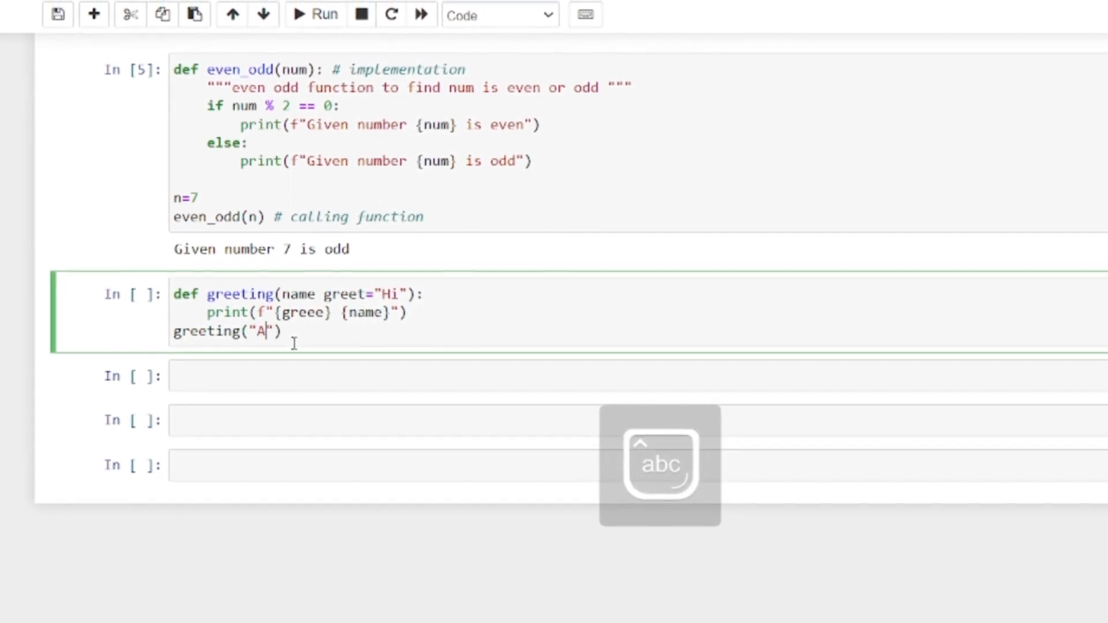
text(lex",)
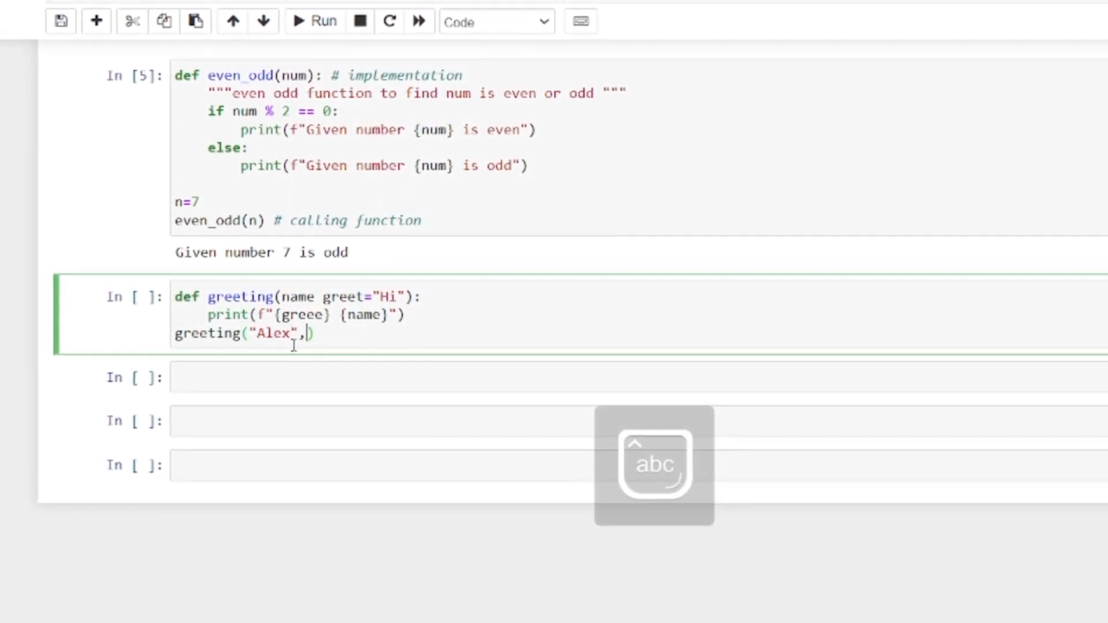
text("H")
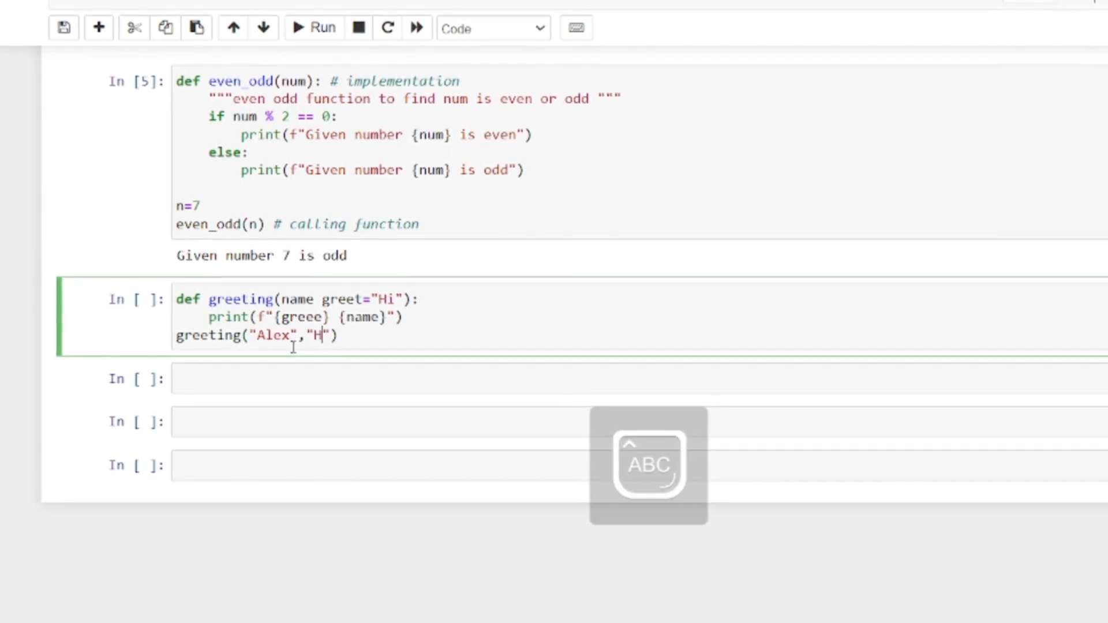
text(ey)
click(290, 317)
text(t)
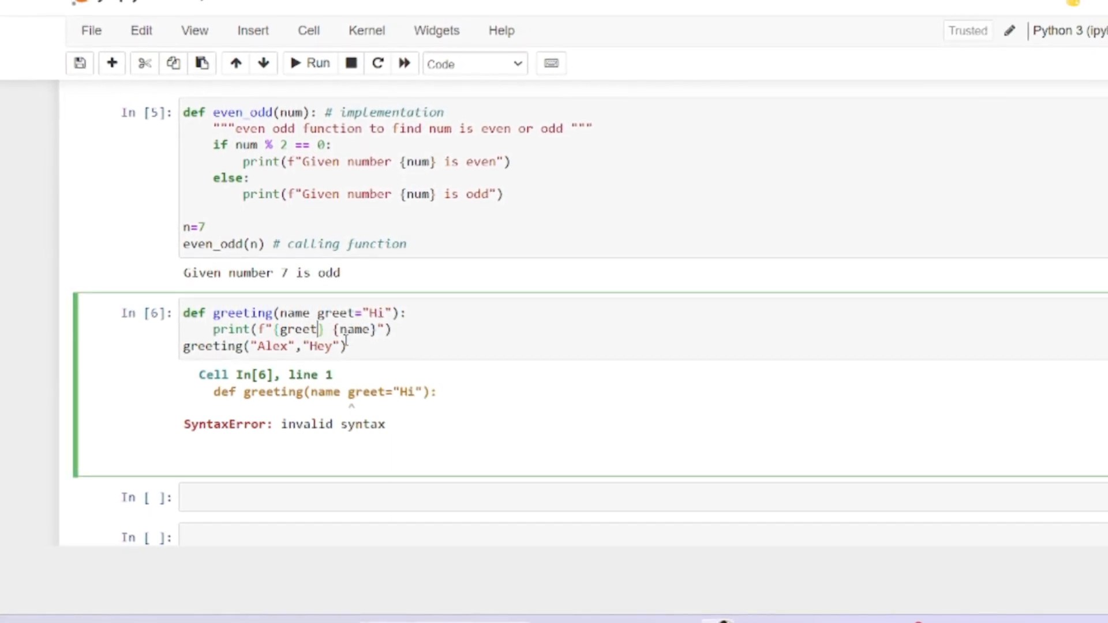
click(309, 67)
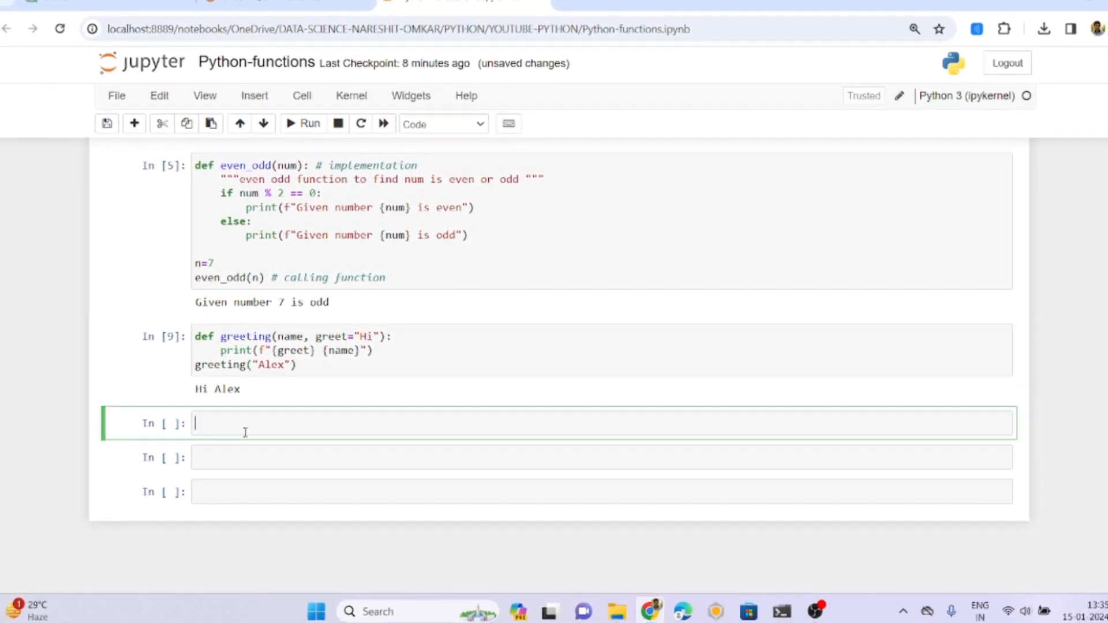
Step: Define cal_area(a,b) computing a*b and printing the area in an f-string
text(def)
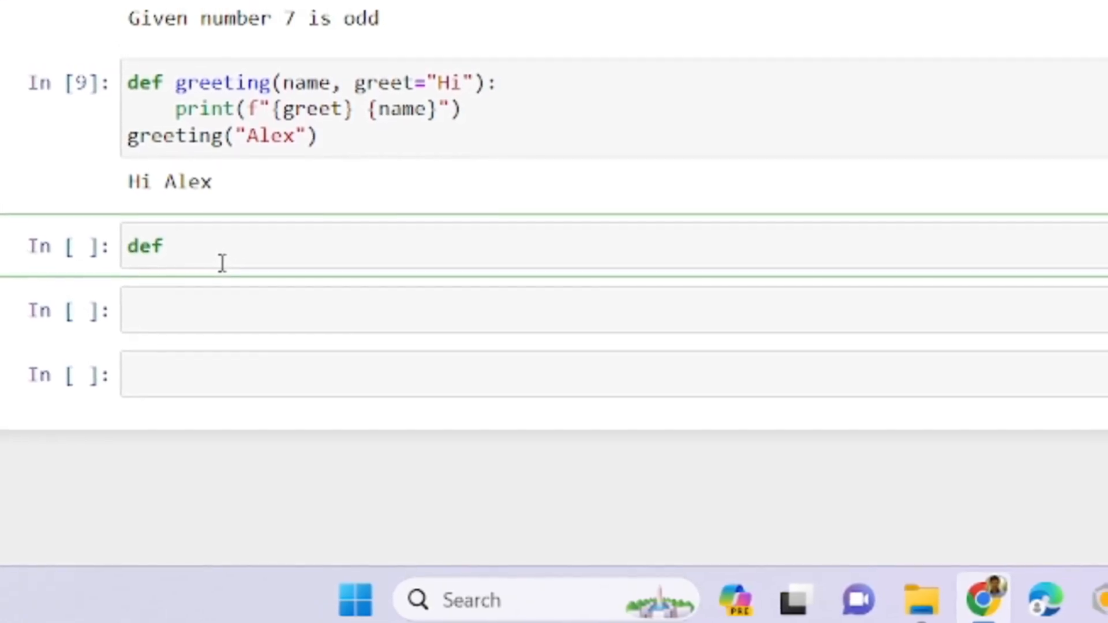
text(cal())
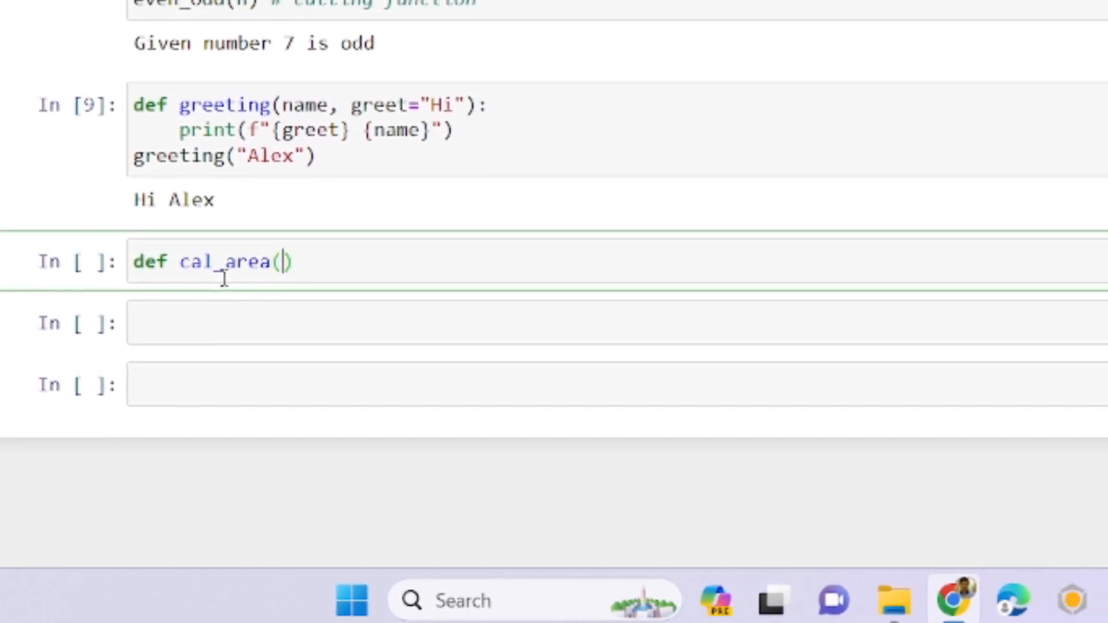
text(a,b)
text(area = a)
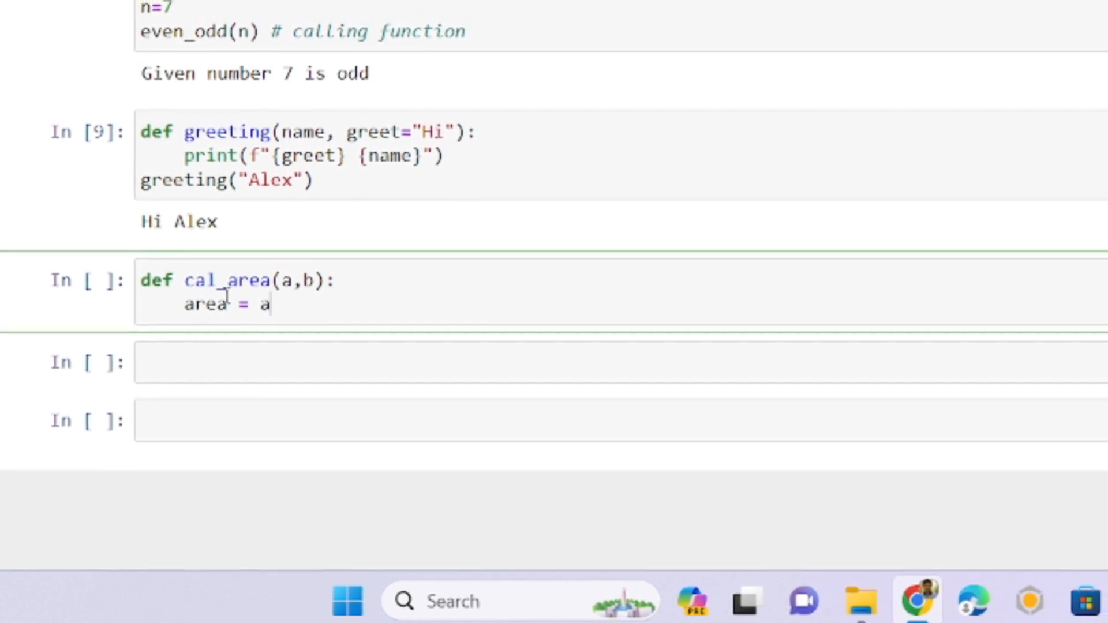
text(*b)
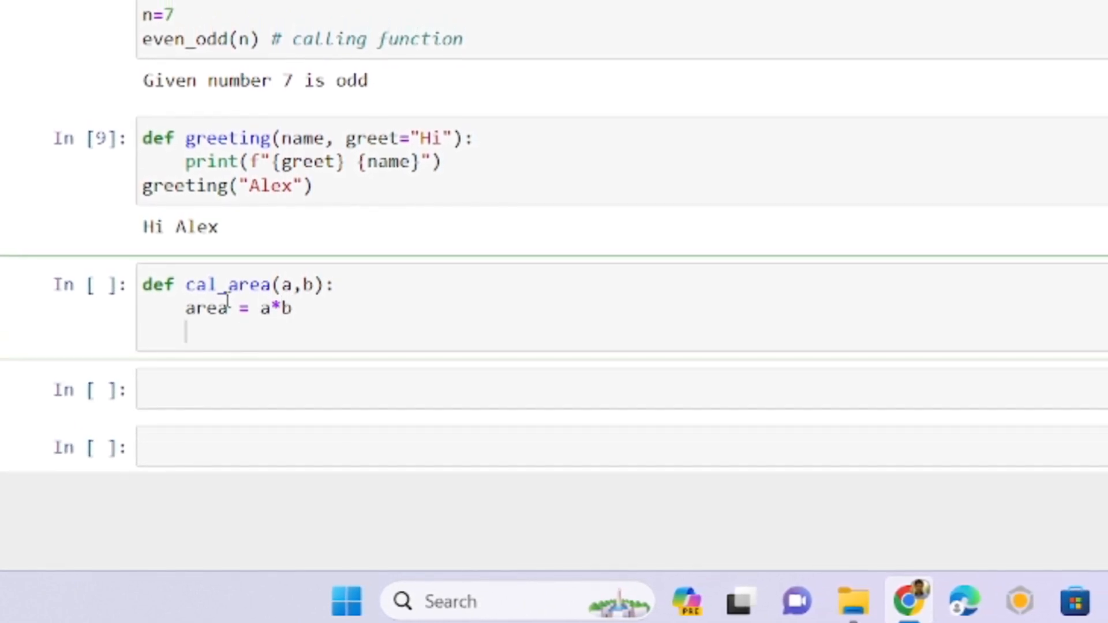
text(pr)
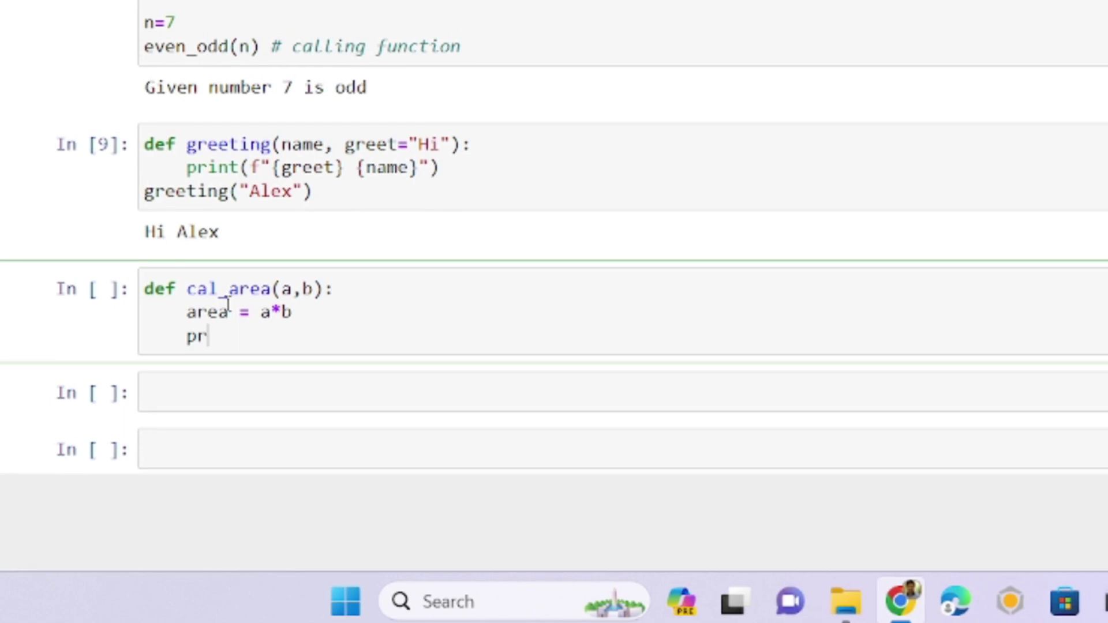
text(int(f"area)
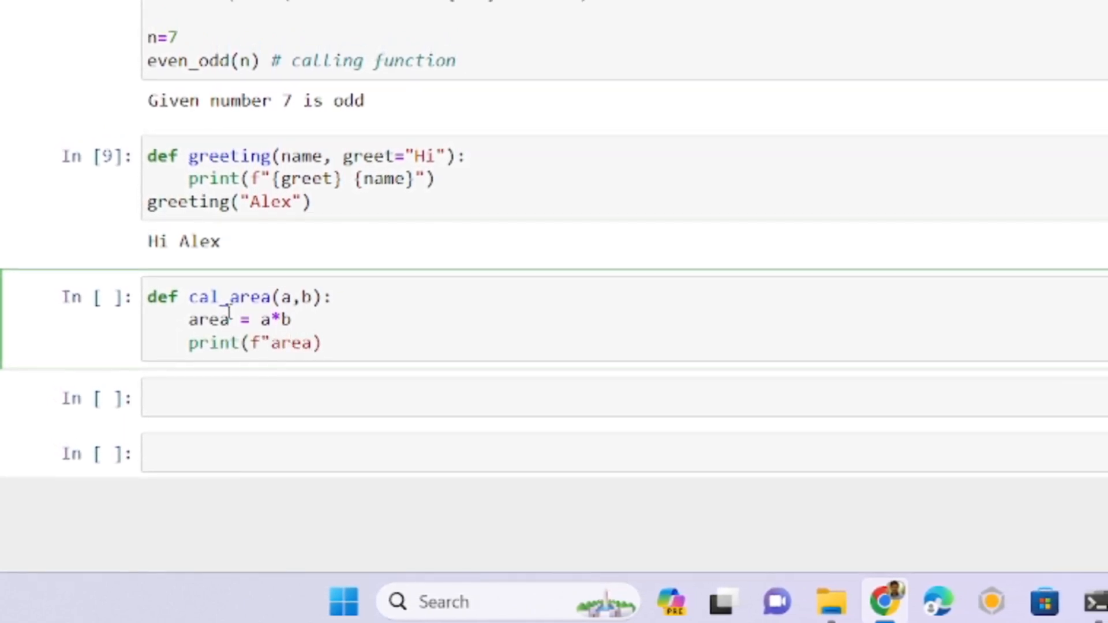
text(})
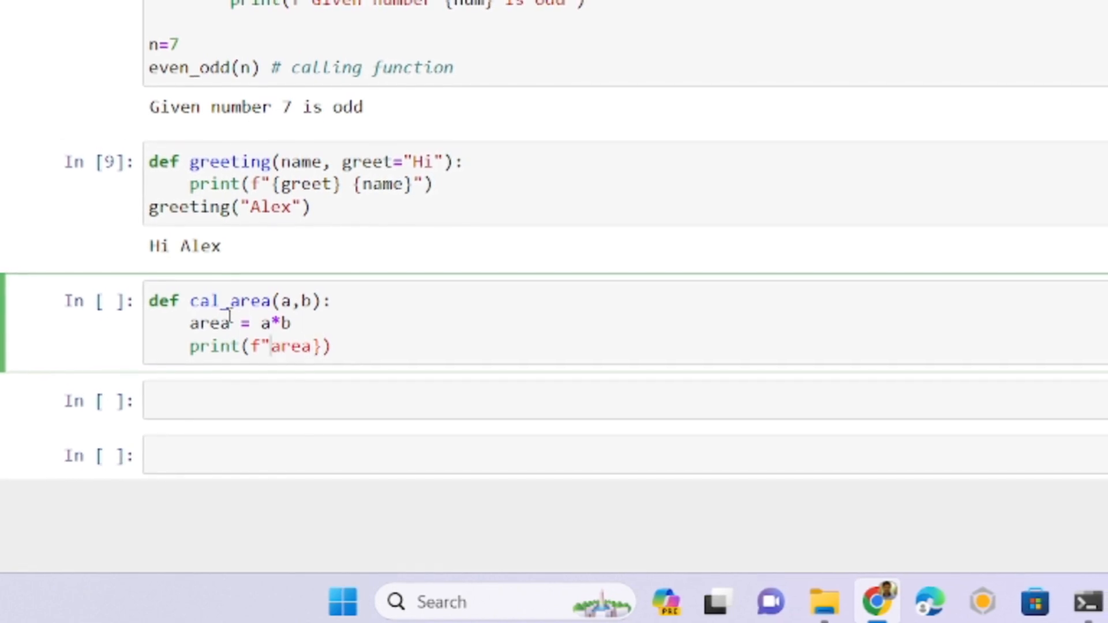
text(area)
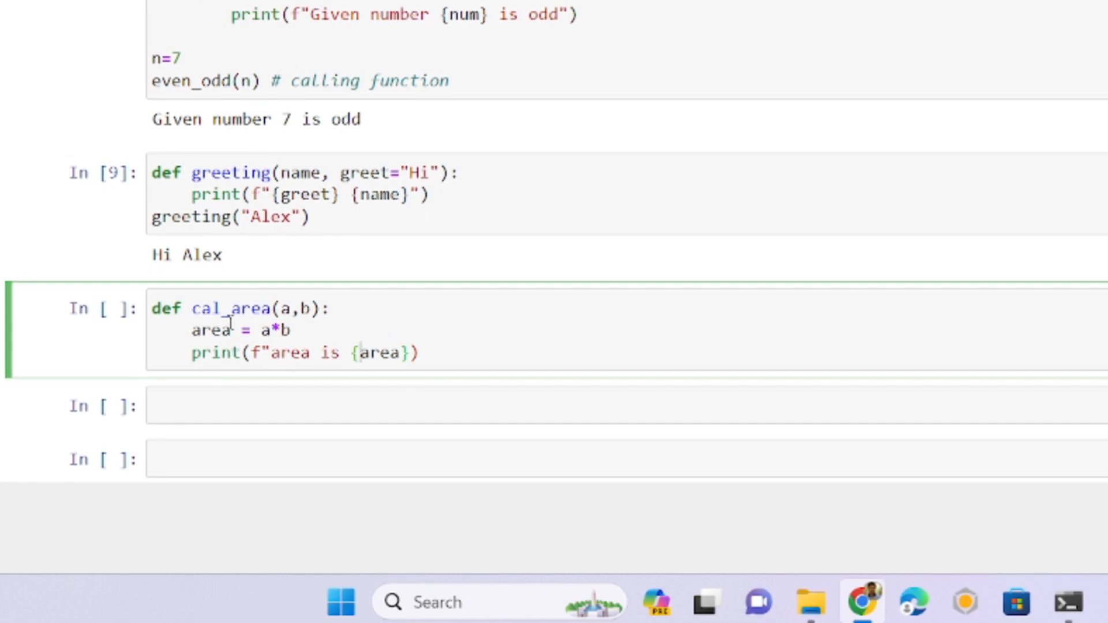
text(")
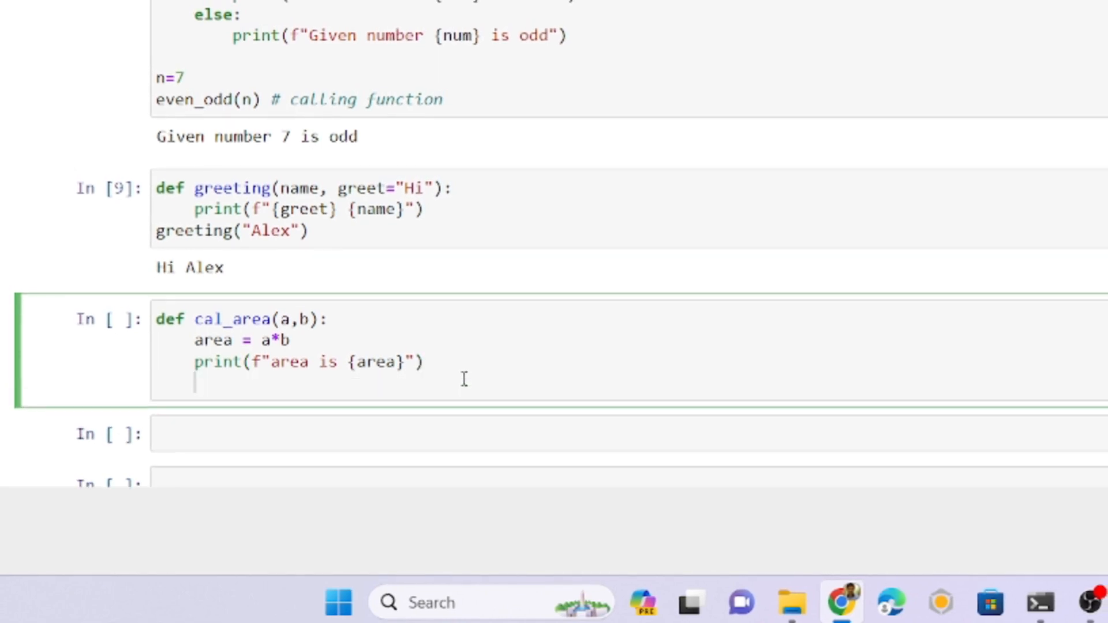
Step: Call cal_area(10,20) and run the cell with Shift+Enter
text(cal)
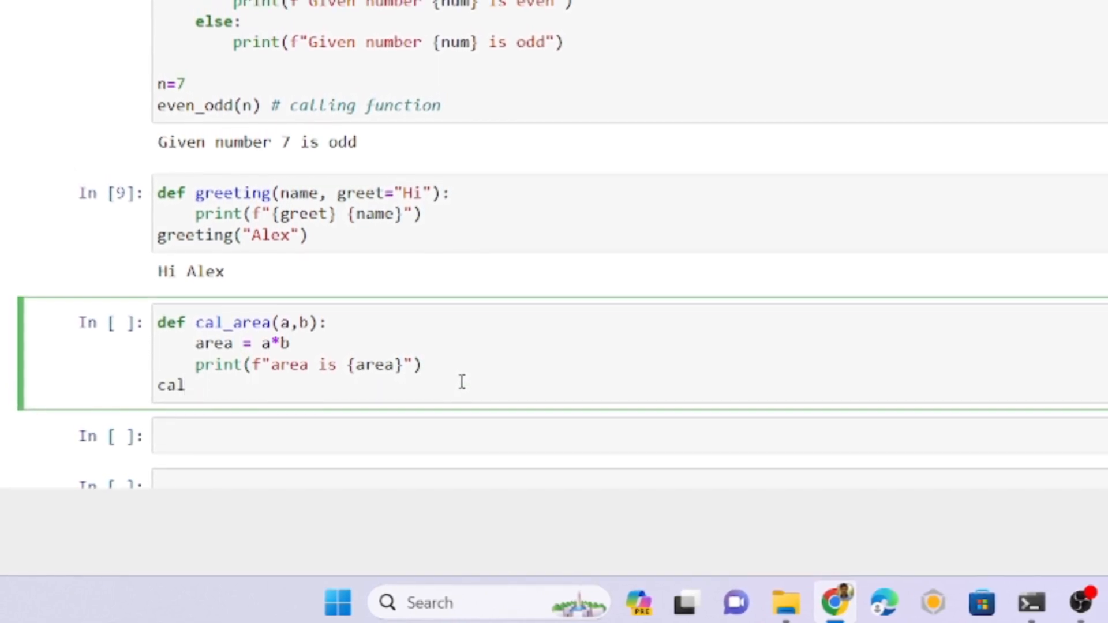
text(_area()
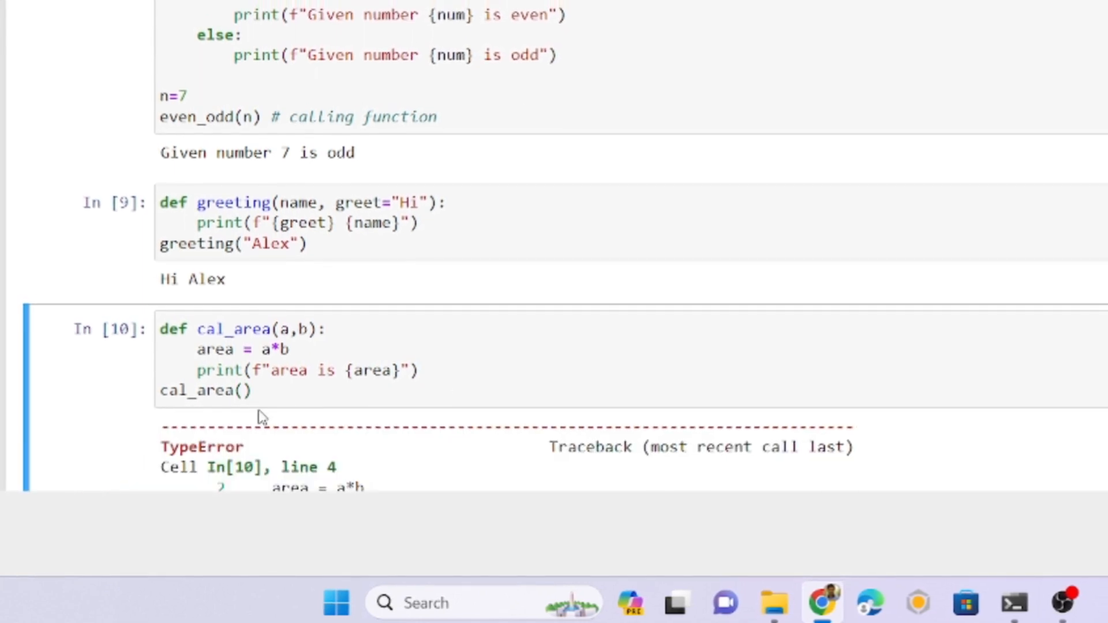
text(10,20)
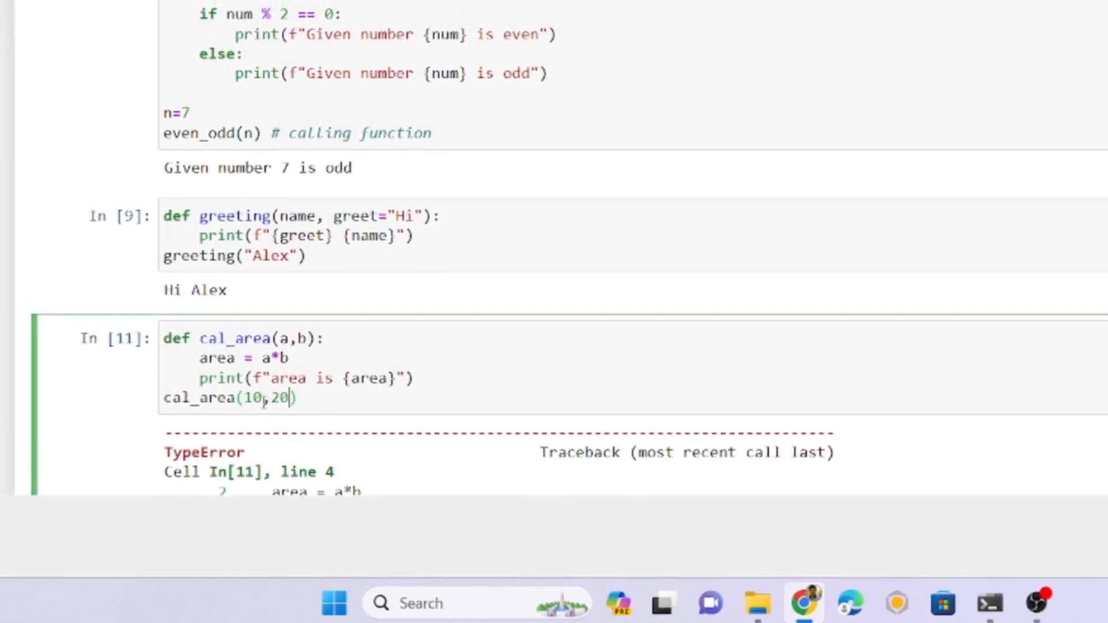
key(Shift+Enter)
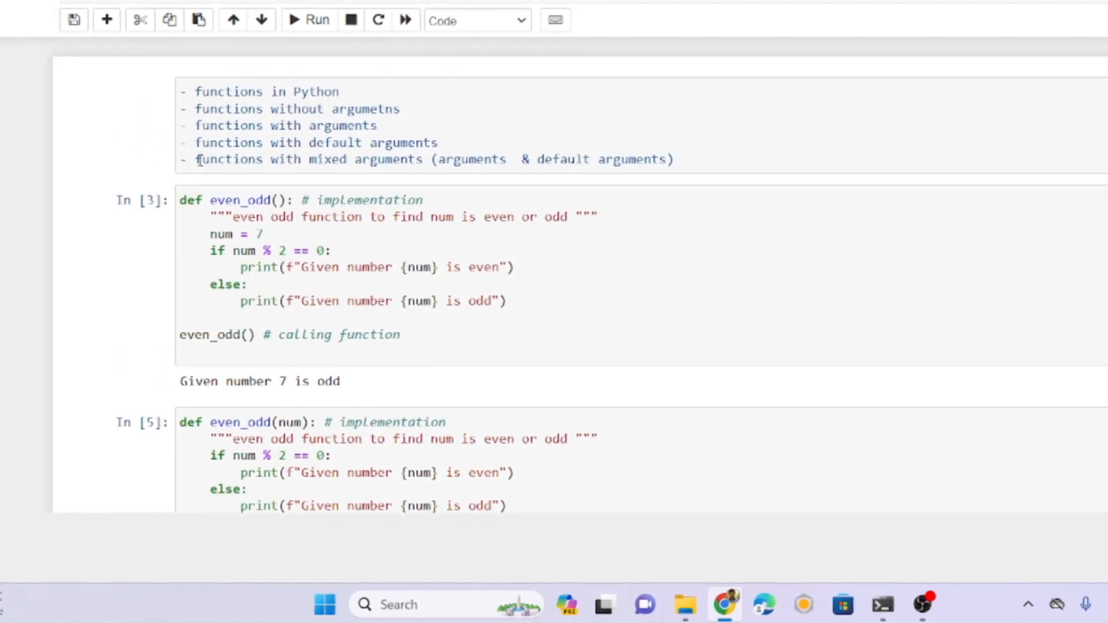
scroll(down, 3)
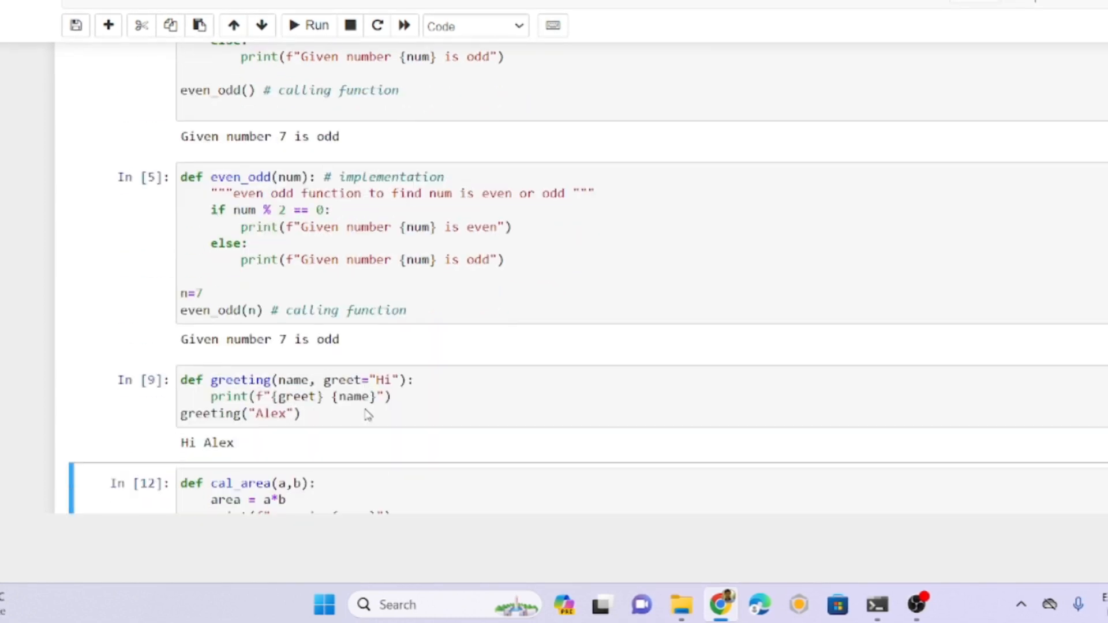
scroll(down, 3)
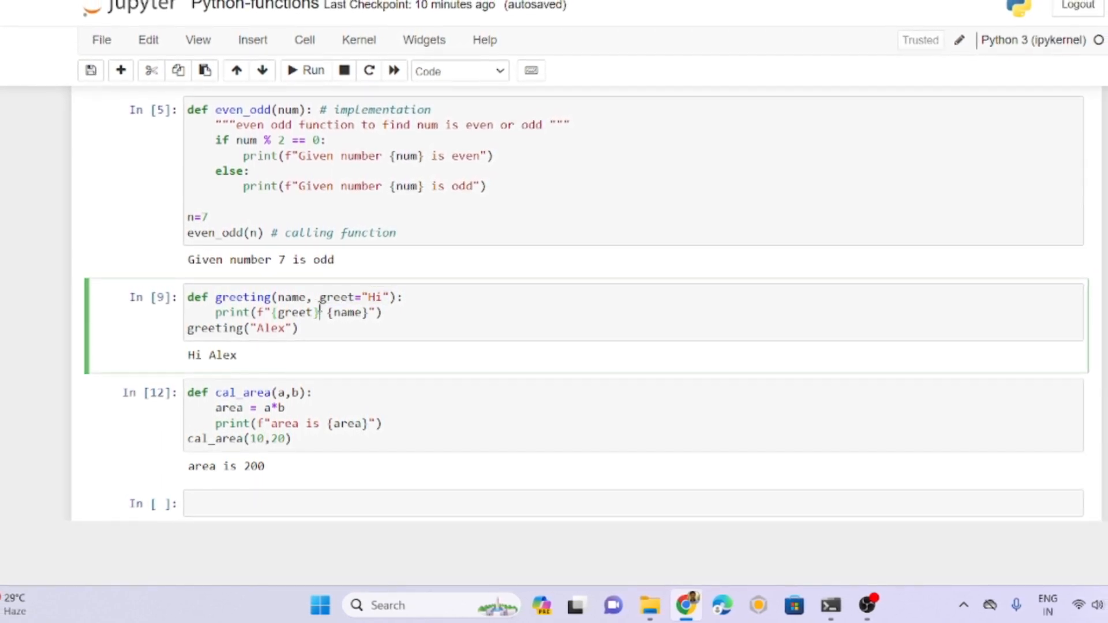
drag(318, 300, 386, 300)
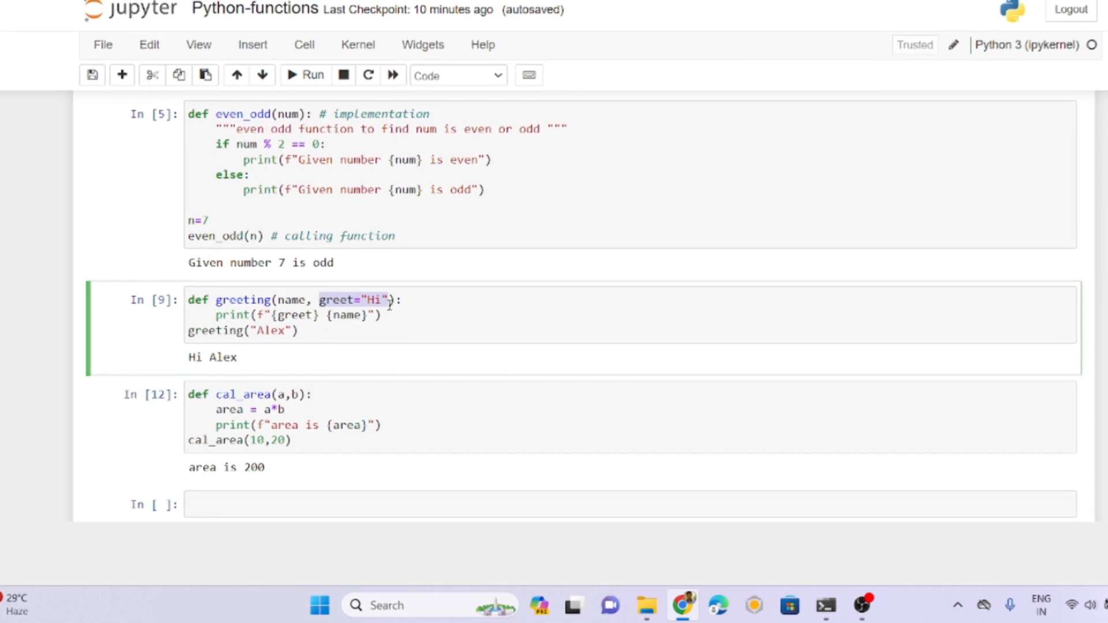